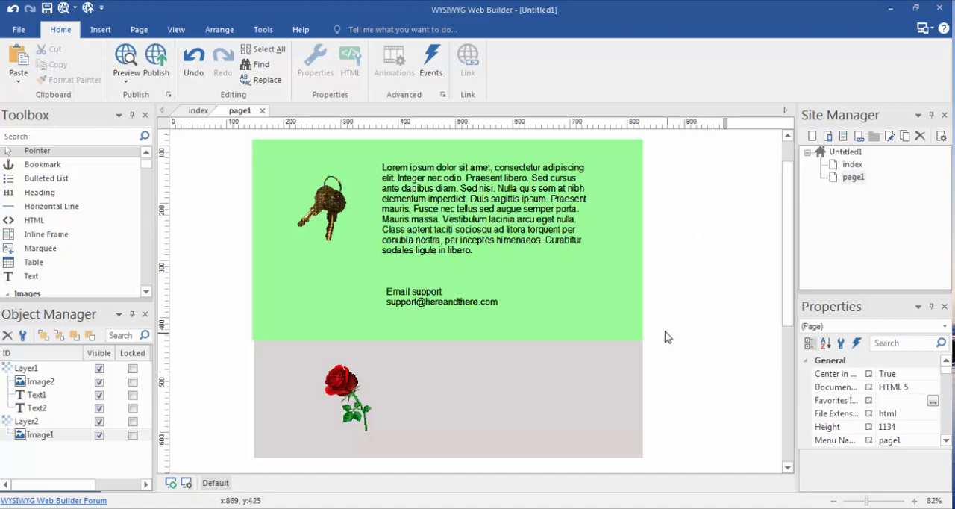
{"action": "mouse_move", "coordinate": [640, 315]}
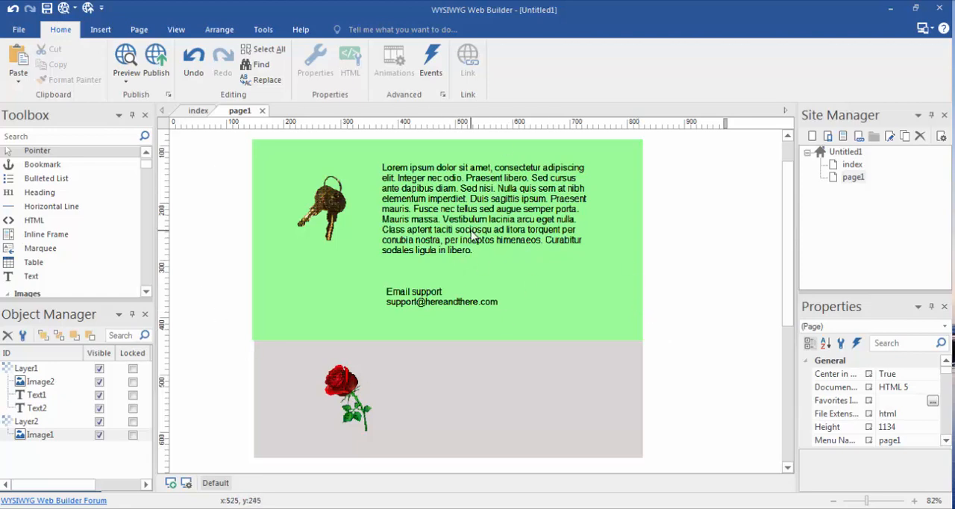
{"action": "mouse_move", "coordinate": [382, 347]}
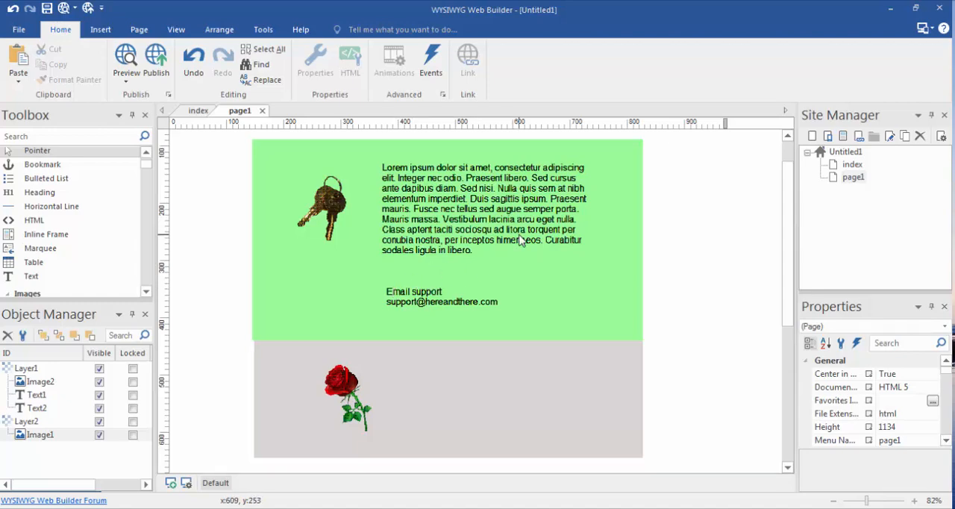
{"action": "mouse_move", "coordinate": [456, 364]}
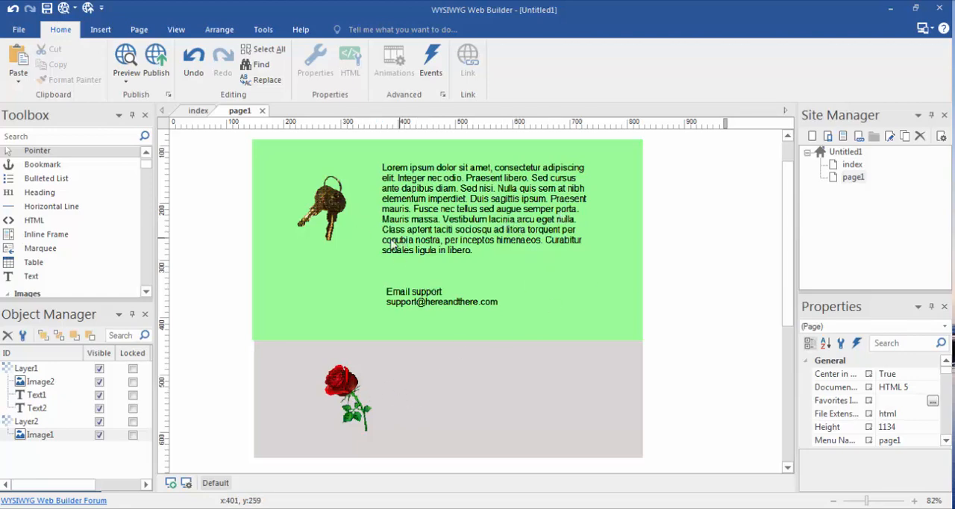
Select the rose image on page1.
{"action": "left_click", "coordinate": [343, 392]}
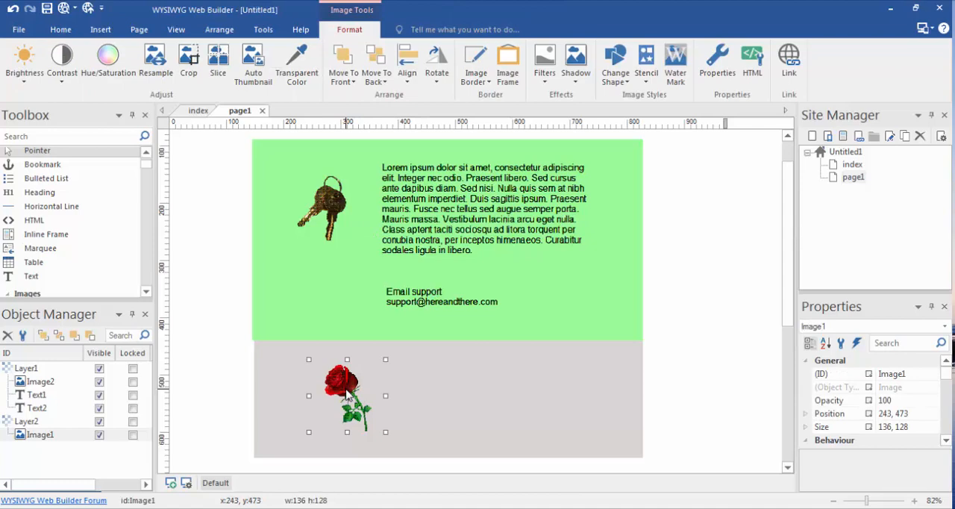
{"action": "mouse_move", "coordinate": [405, 358]}
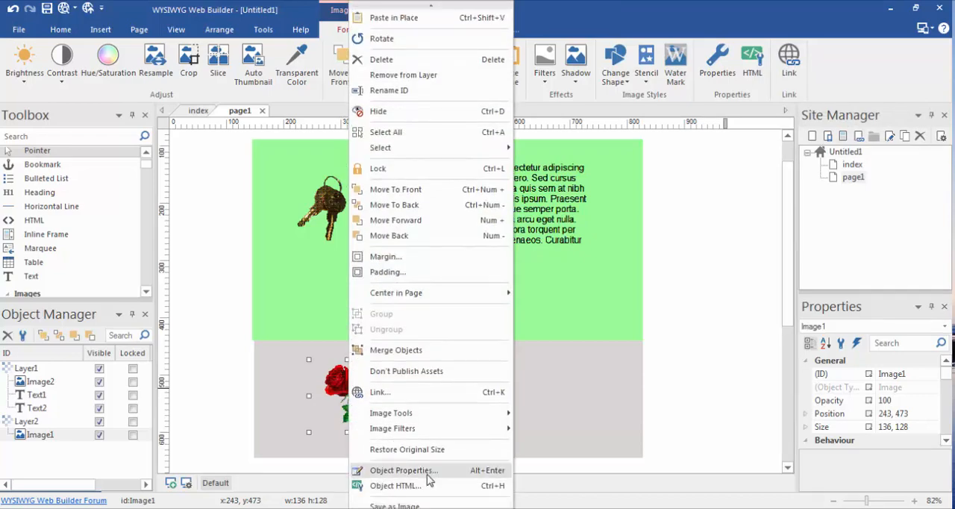
{"action": "left_click", "coordinate": [403, 469]}
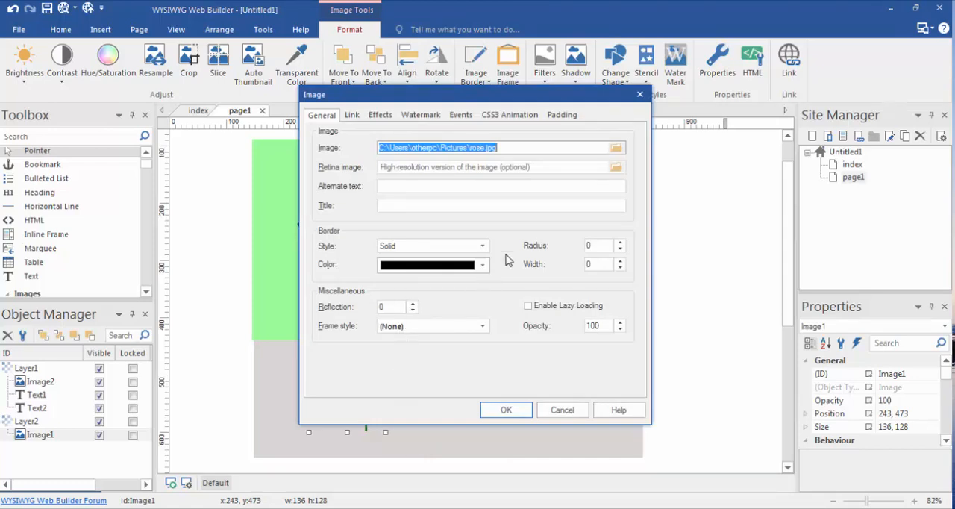
{"action": "mouse_move", "coordinate": [460, 109]}
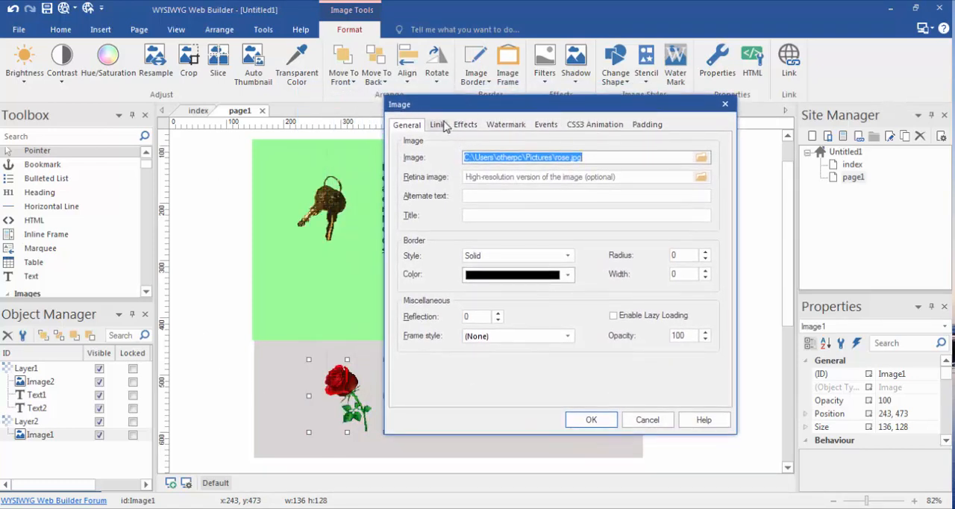
{"action": "left_click", "coordinate": [439, 124]}
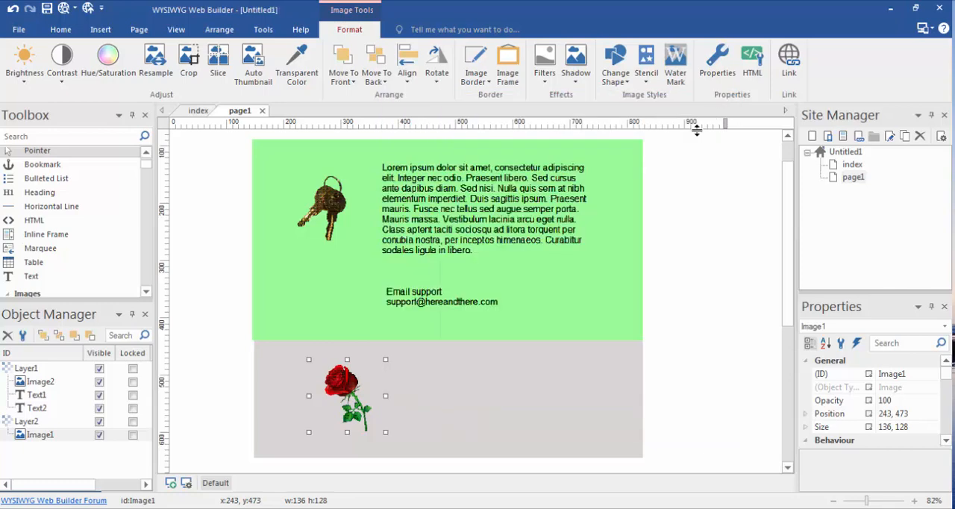
{"action": "mouse_move", "coordinate": [789, 59]}
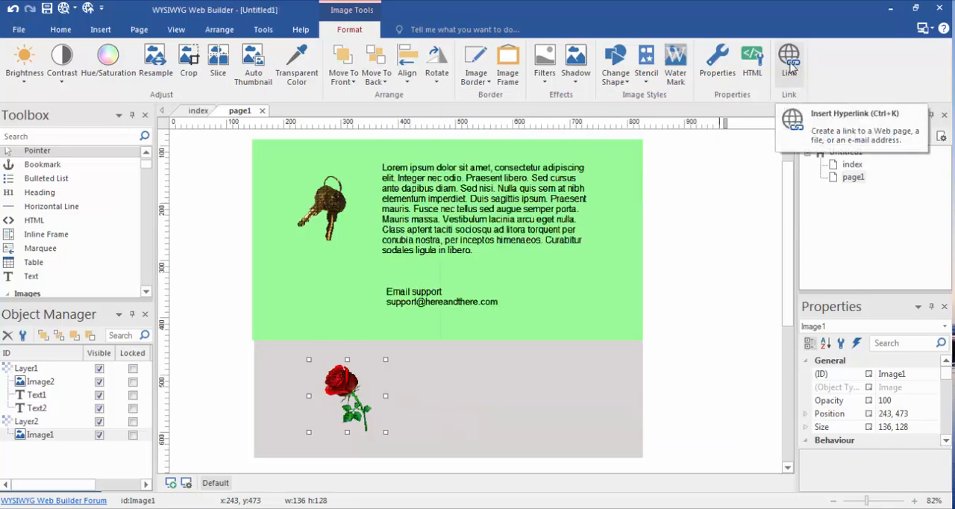
Open the Edit Hyperlink dialog for the rose image and drag it aside.
{"action": "left_click", "coordinate": [789, 60]}
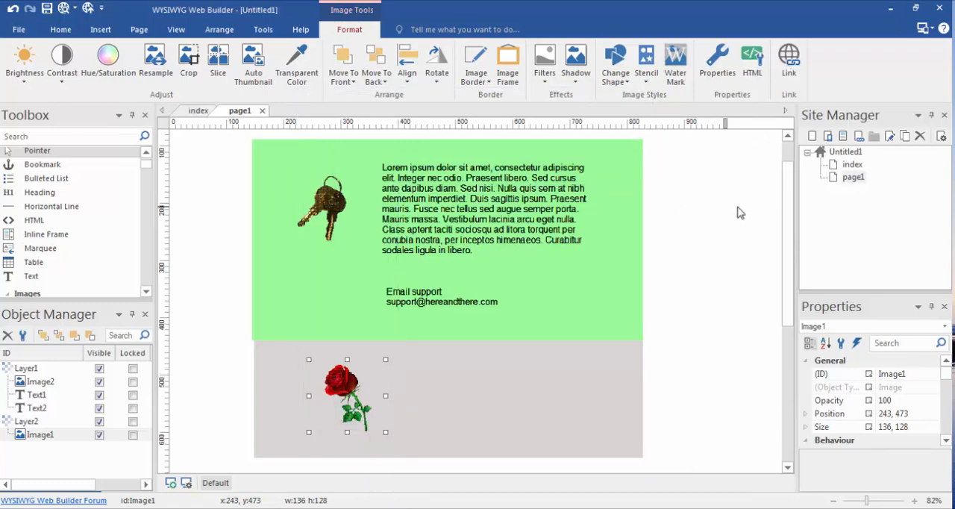
{"action": "left_click", "coordinate": [789, 60]}
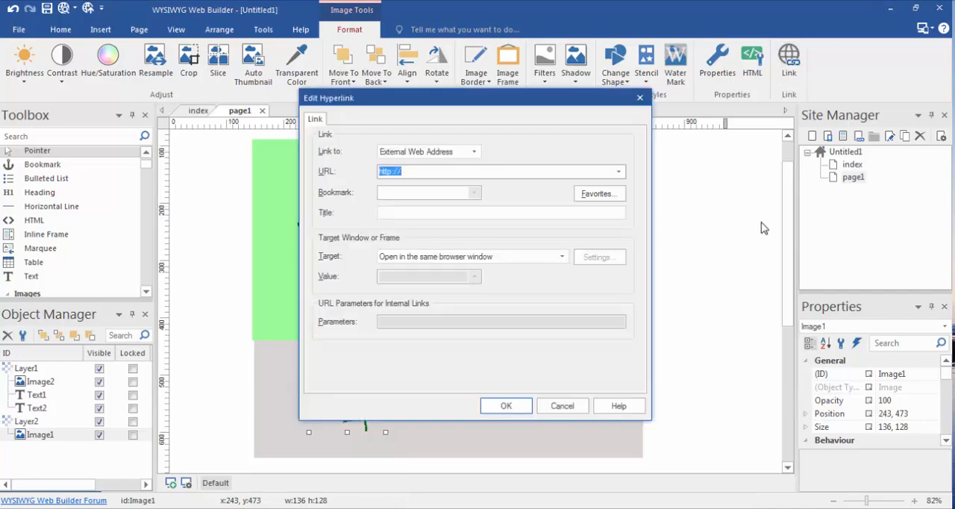
{"action": "left_click_drag", "start_coordinate": [329, 98], "coordinate": [479, 156]}
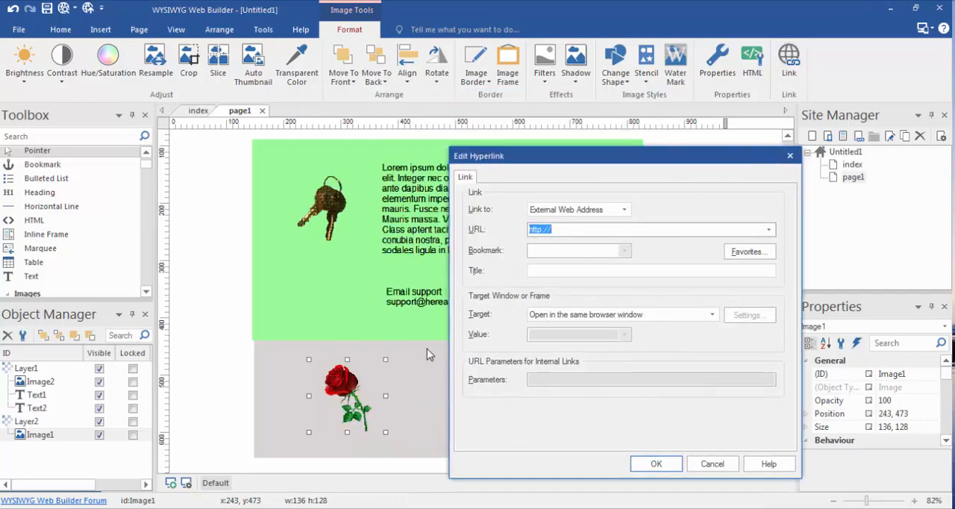
{"action": "mouse_move", "coordinate": [345, 410]}
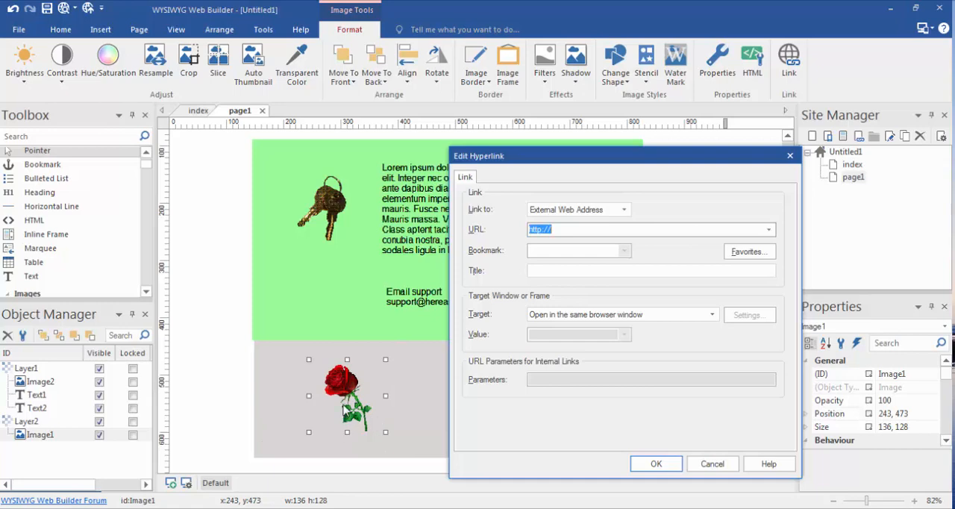
{"action": "mouse_move", "coordinate": [667, 203]}
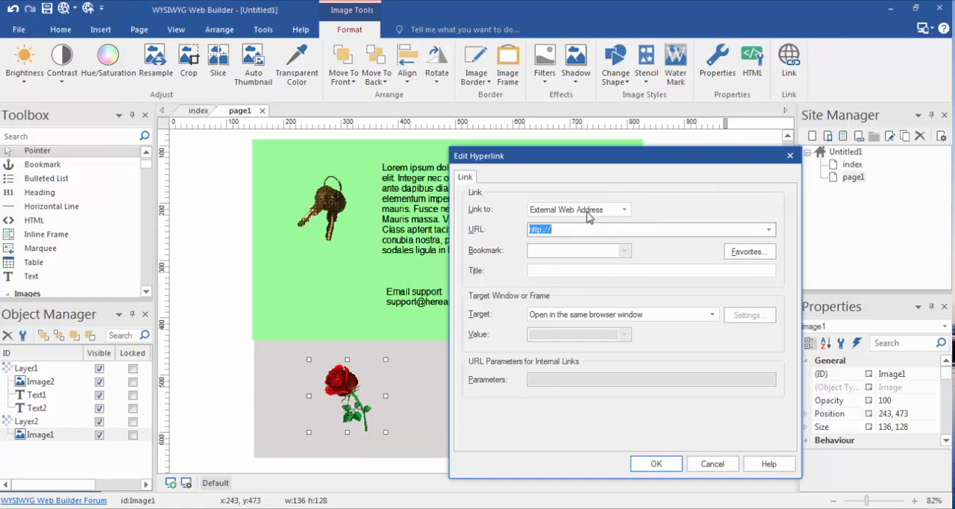
{"action": "mouse_move", "coordinate": [606, 216]}
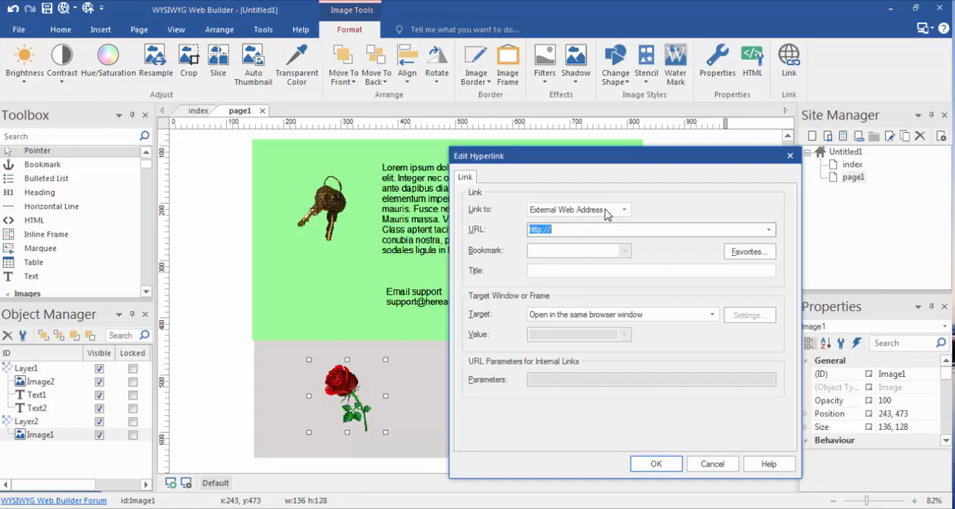
{"action": "left_click", "coordinate": [571, 229]}
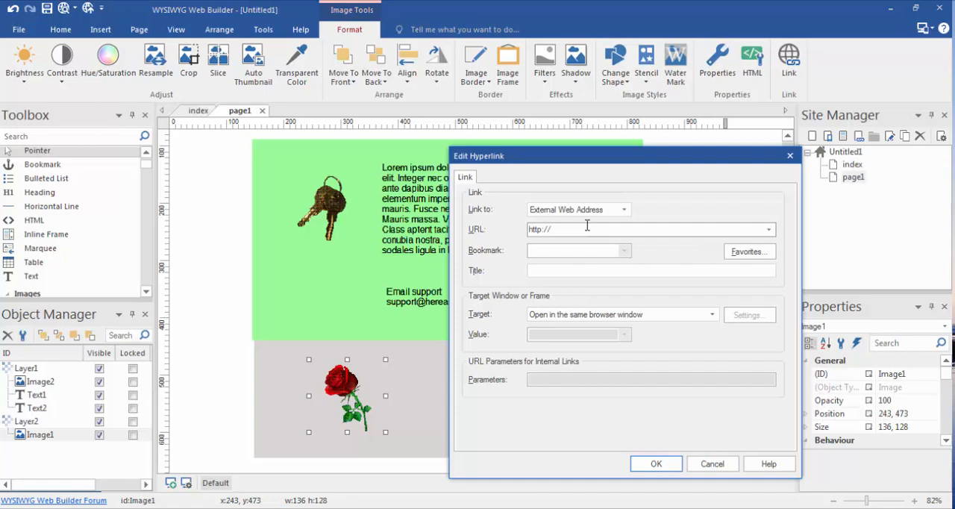
{"action": "type", "text": "www"}
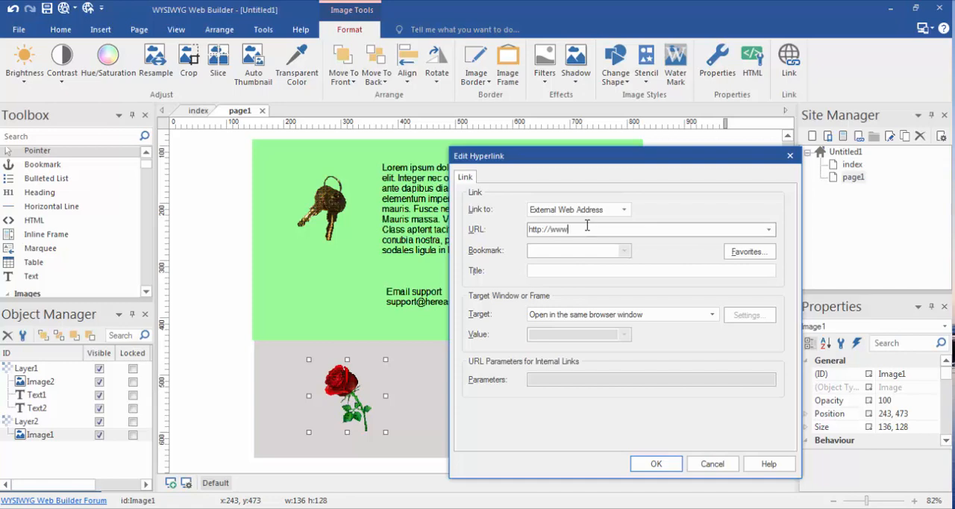
{"action": "type", "text": "google"}
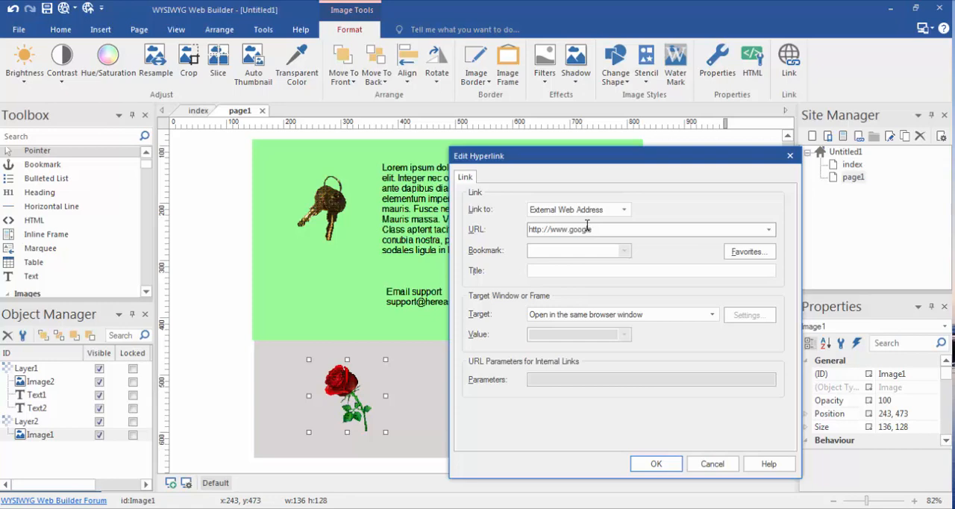
{"action": "type", "text": ".com"}
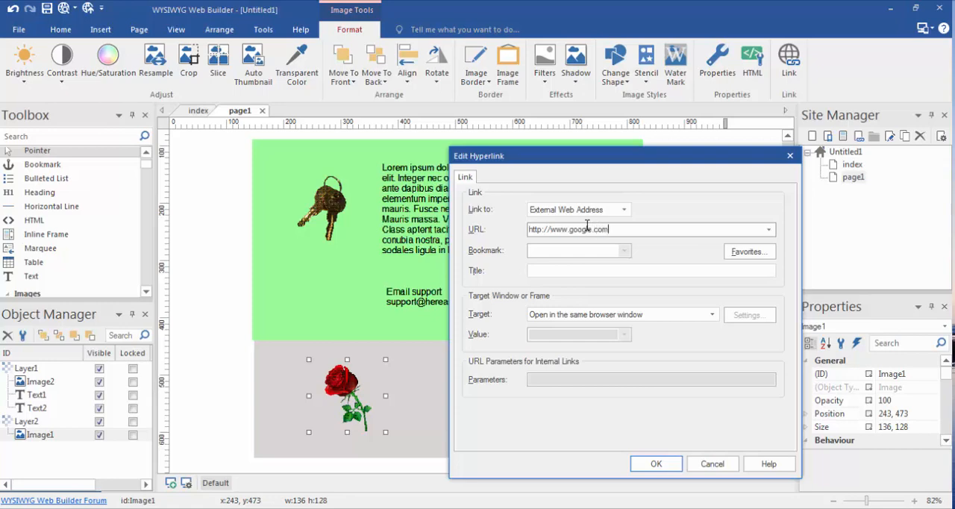
{"action": "mouse_move", "coordinate": [512, 208]}
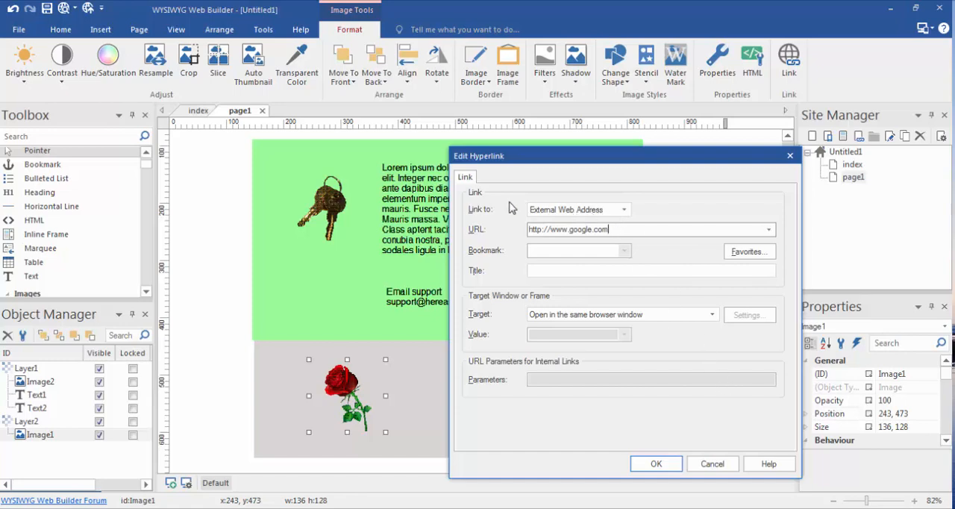
{"action": "mouse_move", "coordinate": [620, 230]}
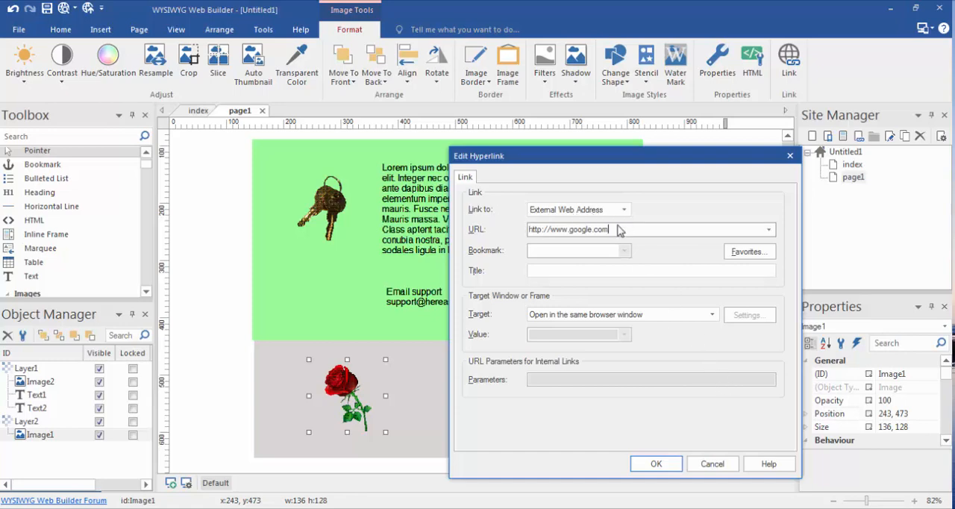
{"action": "mouse_move", "coordinate": [669, 259]}
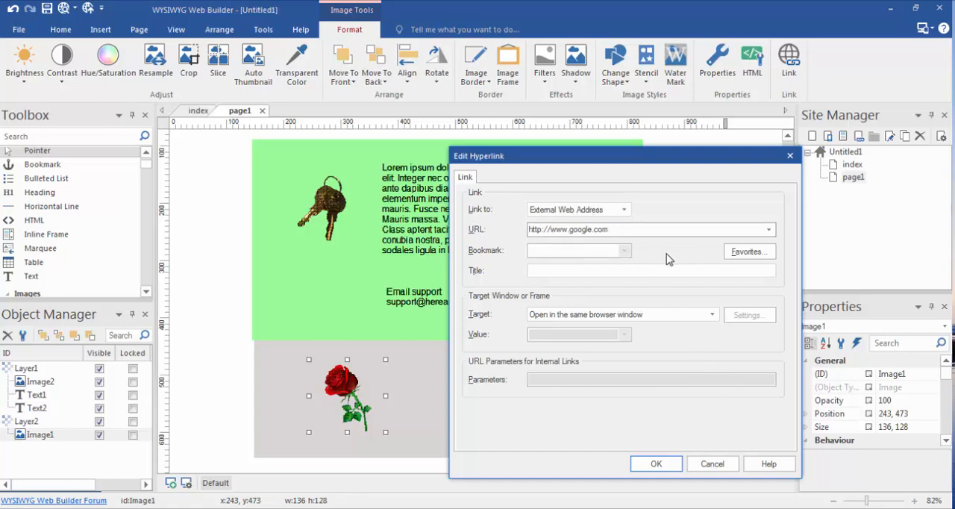
{"action": "mouse_move", "coordinate": [667, 265]}
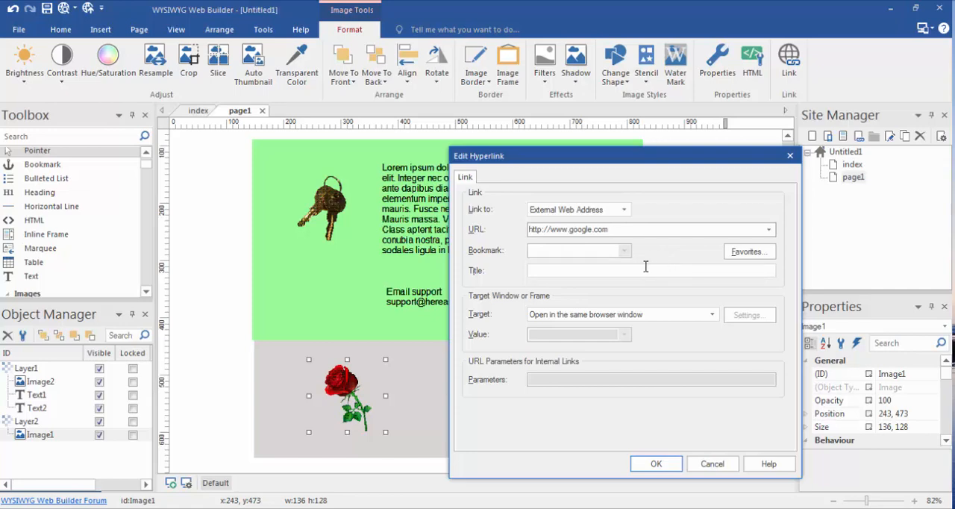
{"action": "mouse_move", "coordinate": [715, 383]}
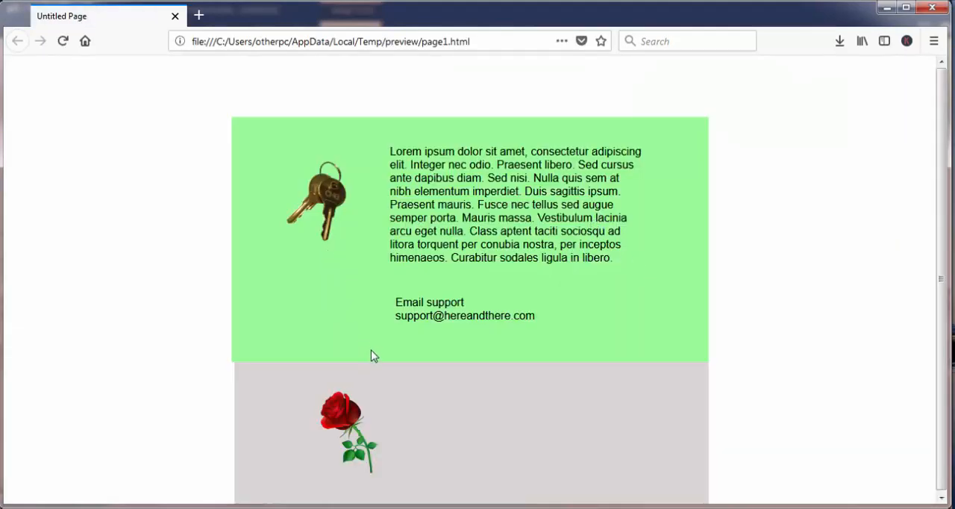
{"action": "mouse_move", "coordinate": [321, 303]}
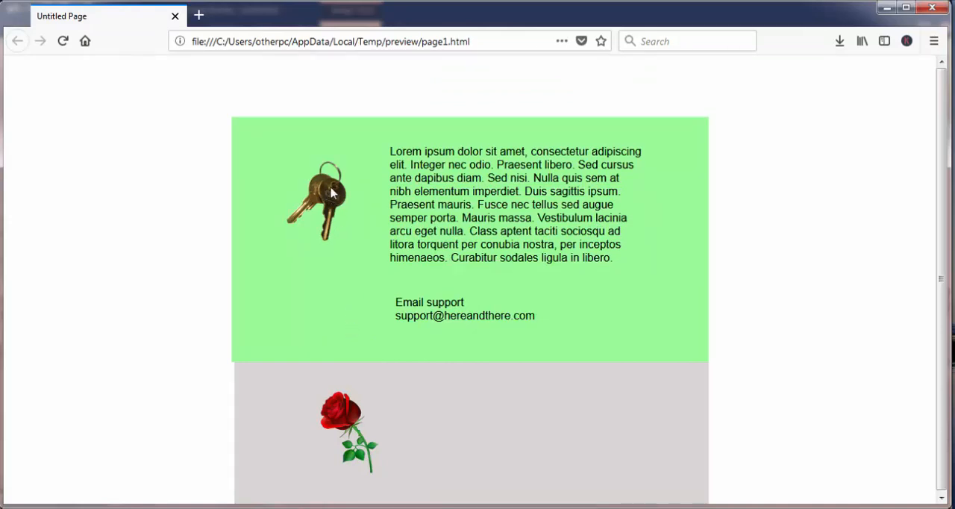
{"action": "mouse_move", "coordinate": [322, 211]}
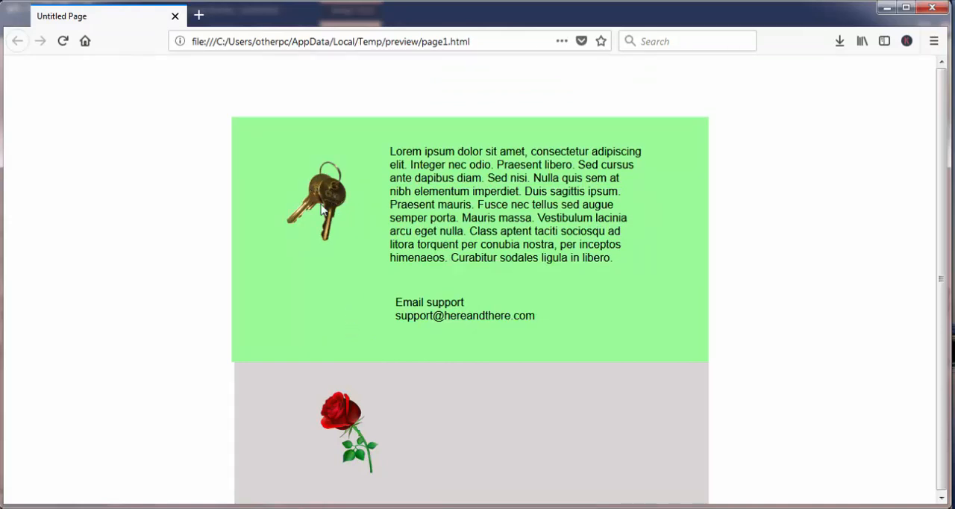
{"action": "mouse_move", "coordinate": [324, 195]}
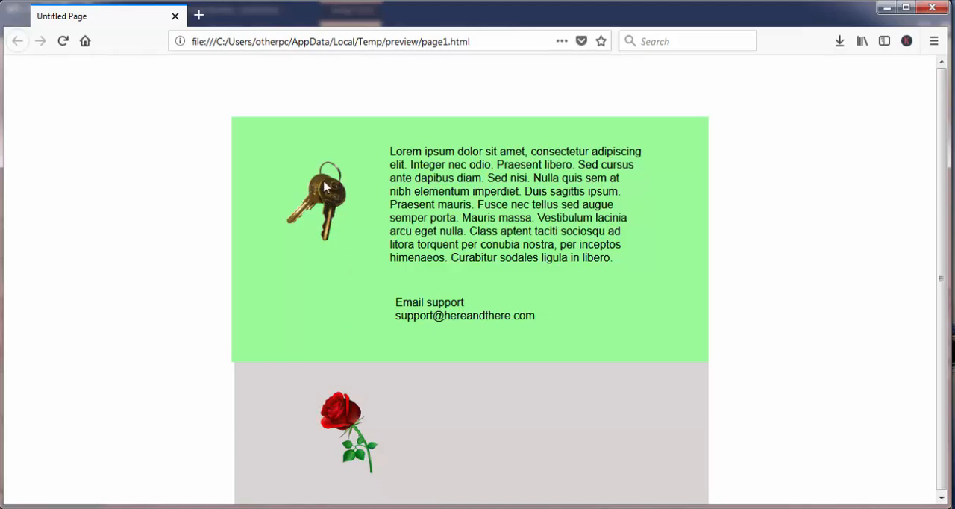
{"action": "mouse_move", "coordinate": [276, 340]}
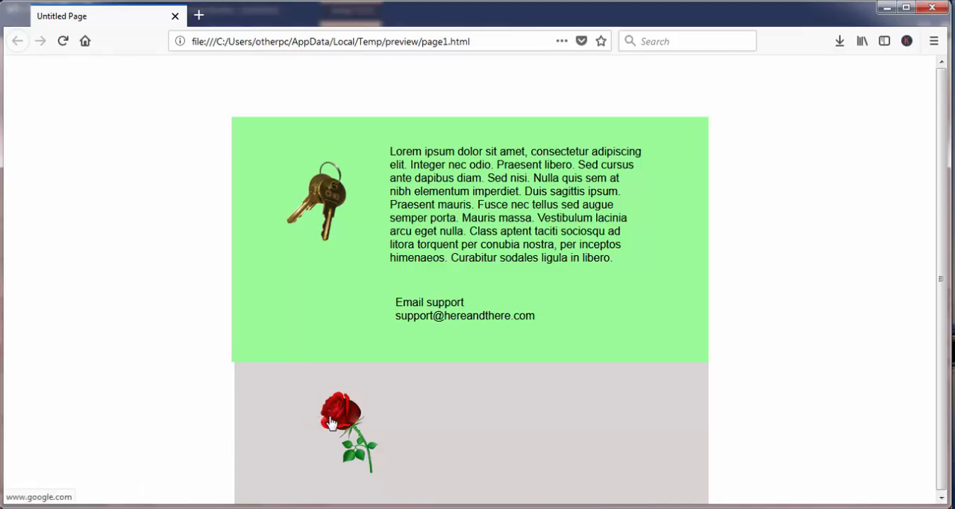
{"action": "mouse_move", "coordinate": [335, 421]}
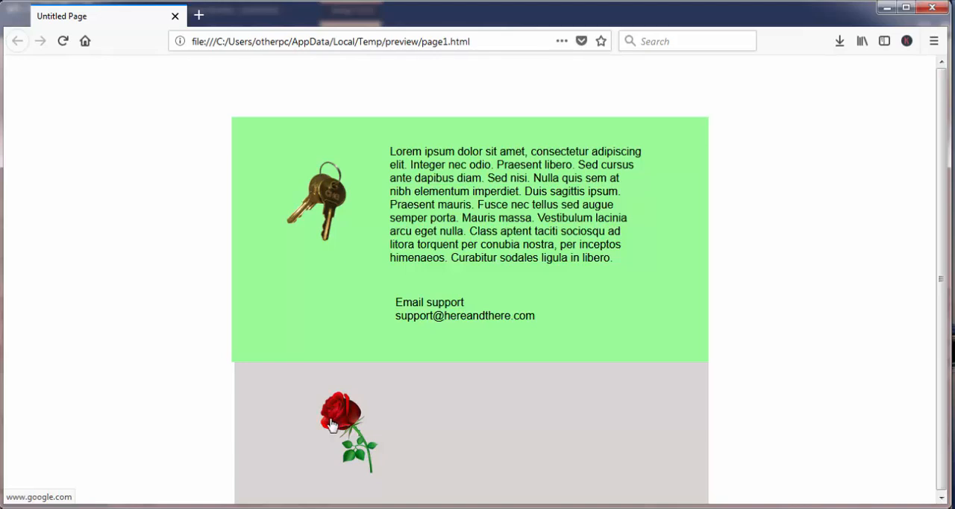
{"action": "mouse_move", "coordinate": [247, 466]}
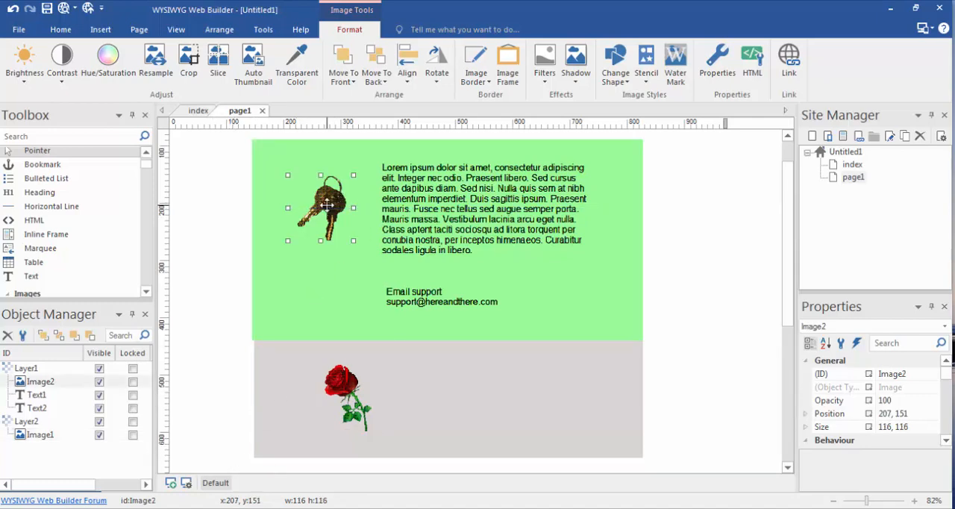
{"action": "mouse_move", "coordinate": [560, 125]}
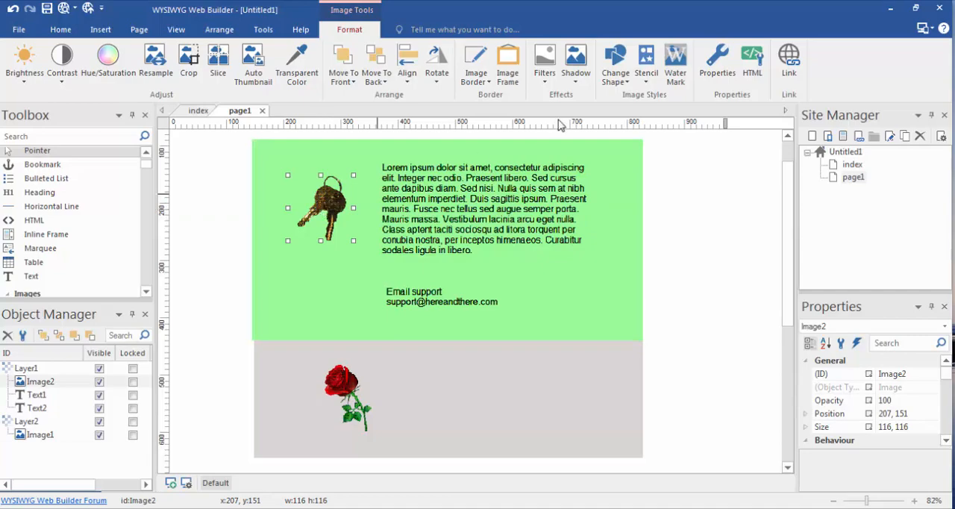
{"action": "mouse_move", "coordinate": [789, 60]}
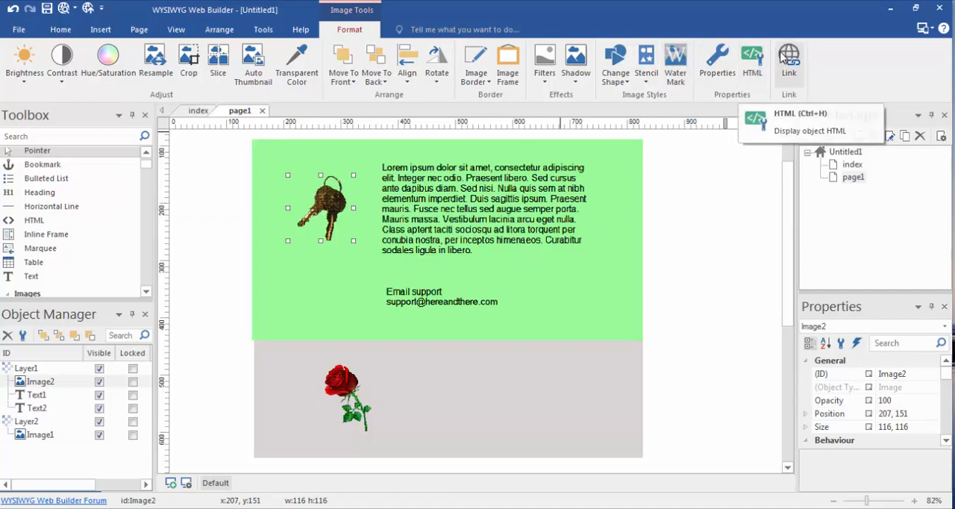
Link the keys image to the index page as a 'Page in this Project' link.
{"action": "left_click", "coordinate": [789, 60]}
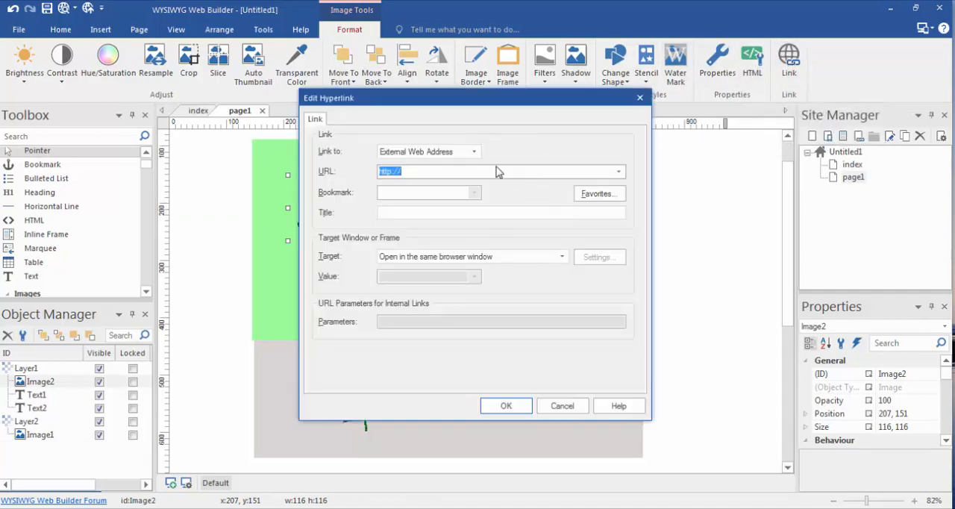
{"action": "left_click", "coordinate": [474, 151]}
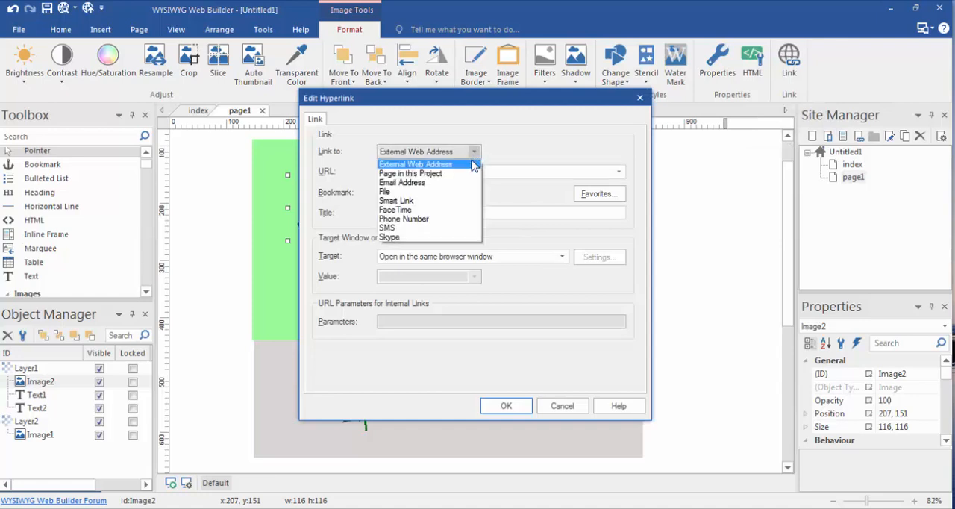
{"action": "left_click", "coordinate": [410, 174]}
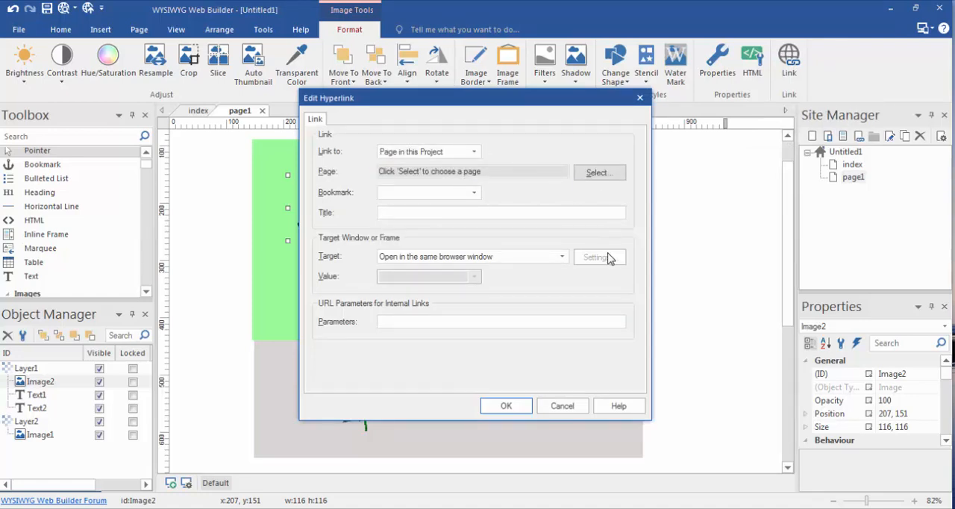
{"action": "mouse_move", "coordinate": [888, 153]}
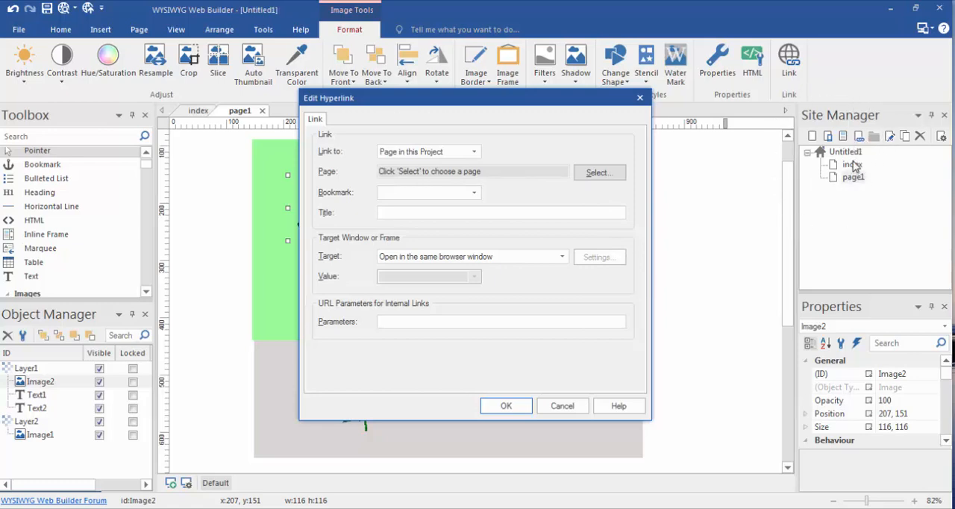
{"action": "mouse_move", "coordinate": [862, 186]}
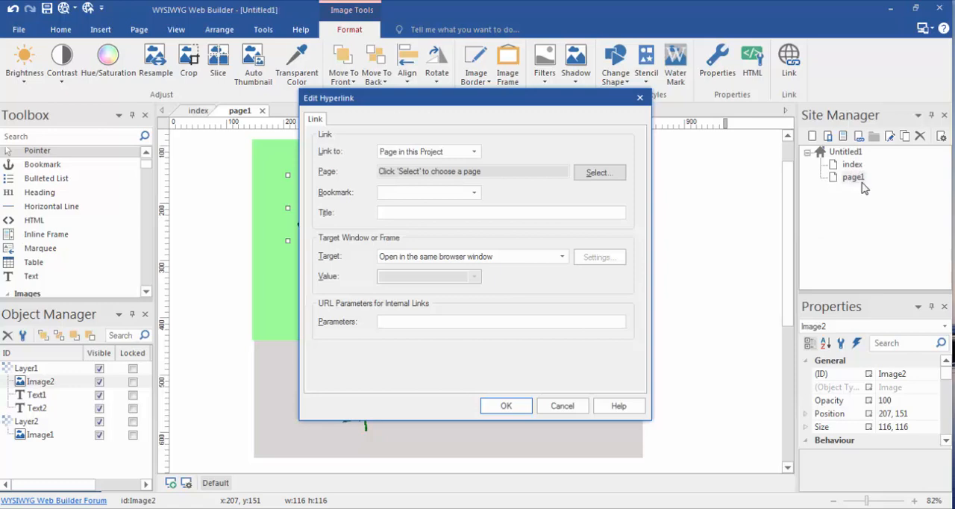
{"action": "mouse_move", "coordinate": [709, 204]}
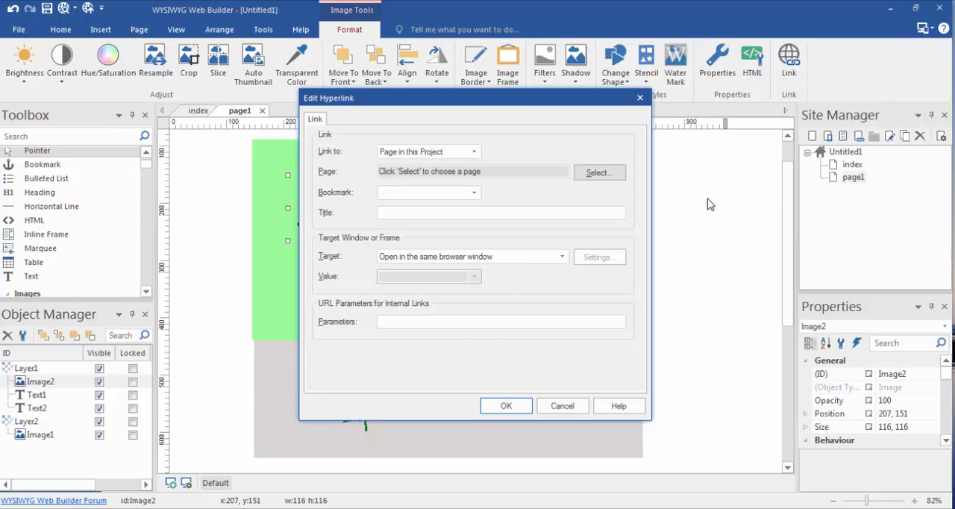
{"action": "mouse_move", "coordinate": [694, 167]}
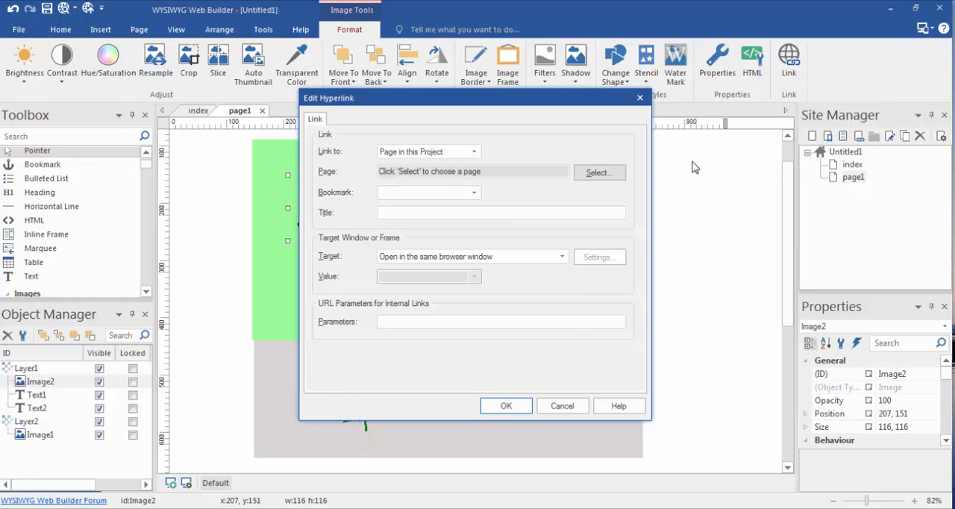
{"action": "mouse_move", "coordinate": [472, 163]}
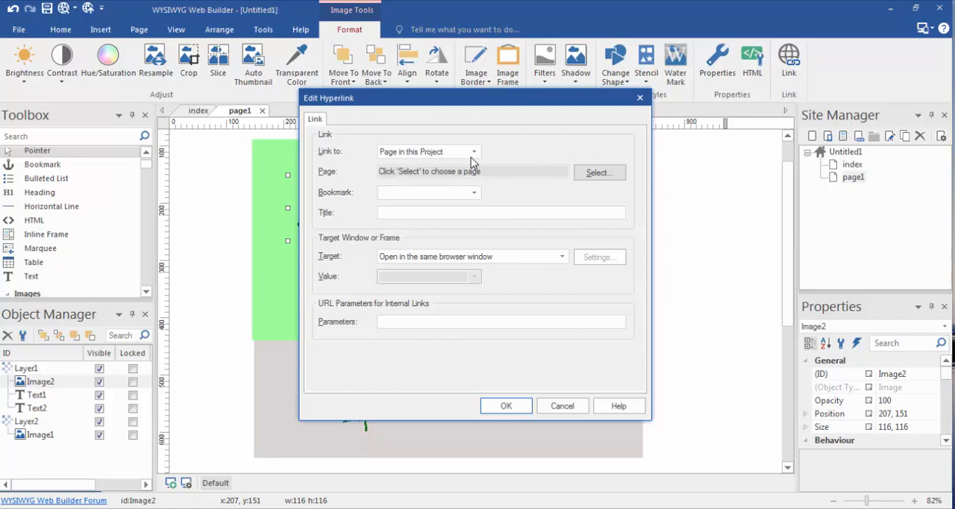
{"action": "mouse_move", "coordinate": [484, 164]}
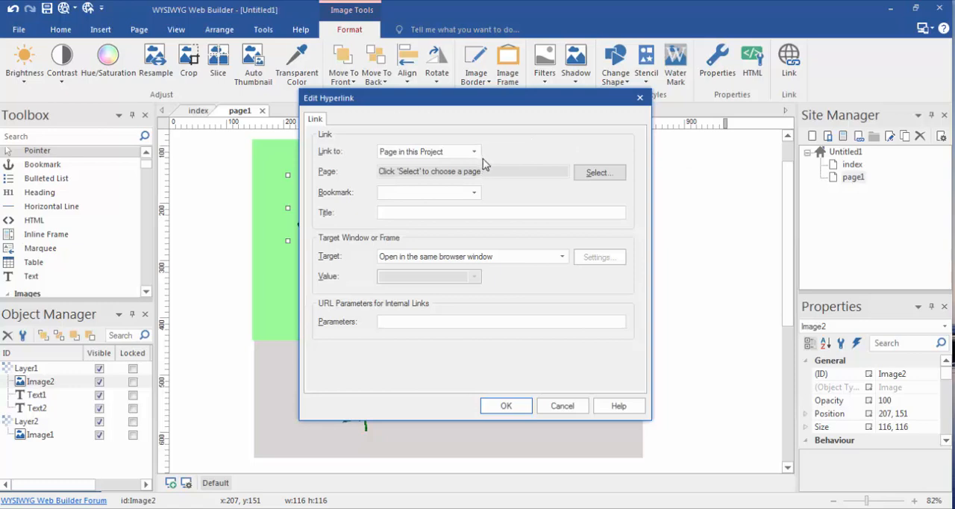
{"action": "left_click", "coordinate": [600, 173]}
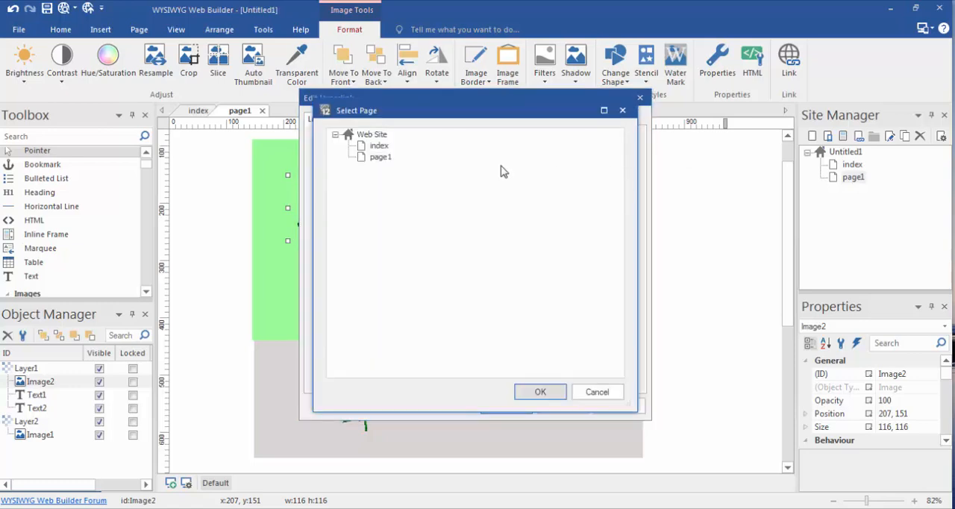
{"action": "left_click", "coordinate": [379, 146]}
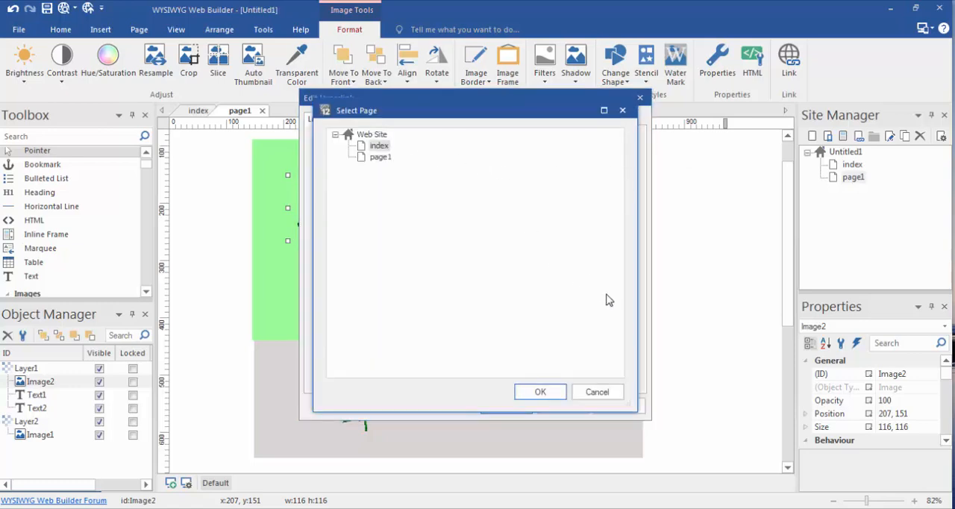
{"action": "left_click", "coordinate": [541, 391]}
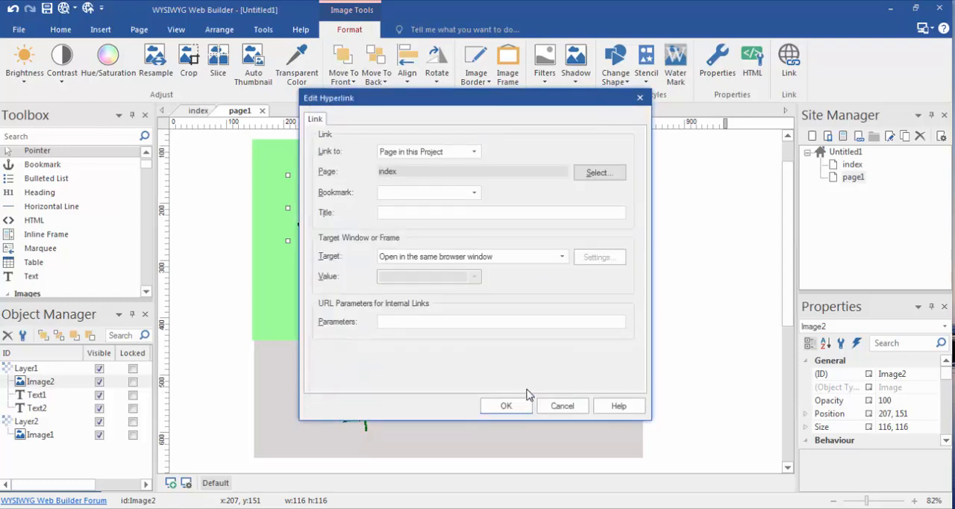
{"action": "left_click", "coordinate": [507, 405]}
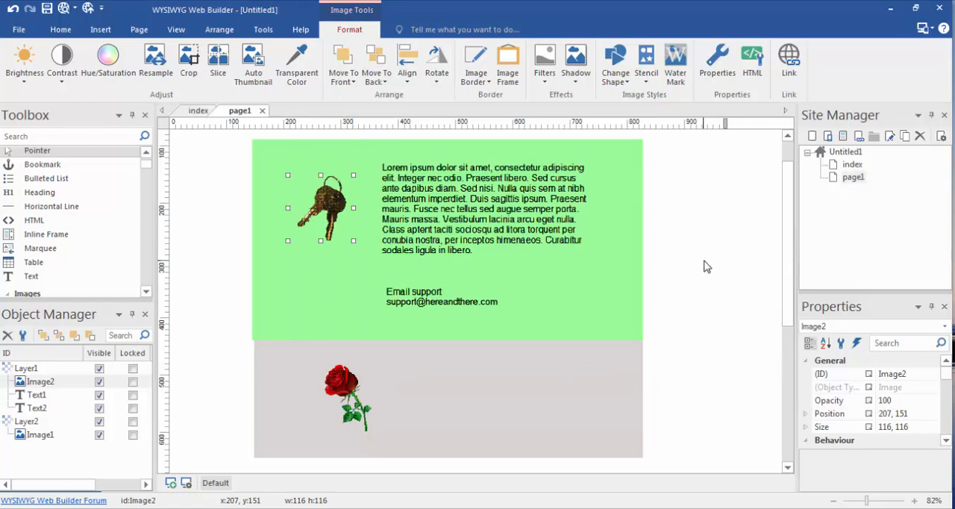
{"action": "mouse_move", "coordinate": [748, 313]}
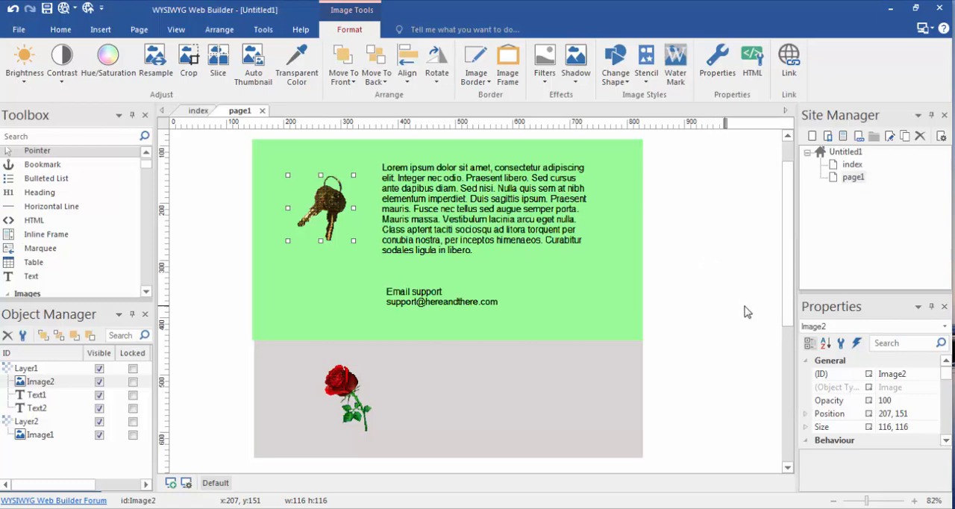
{"action": "mouse_move", "coordinate": [633, 249]}
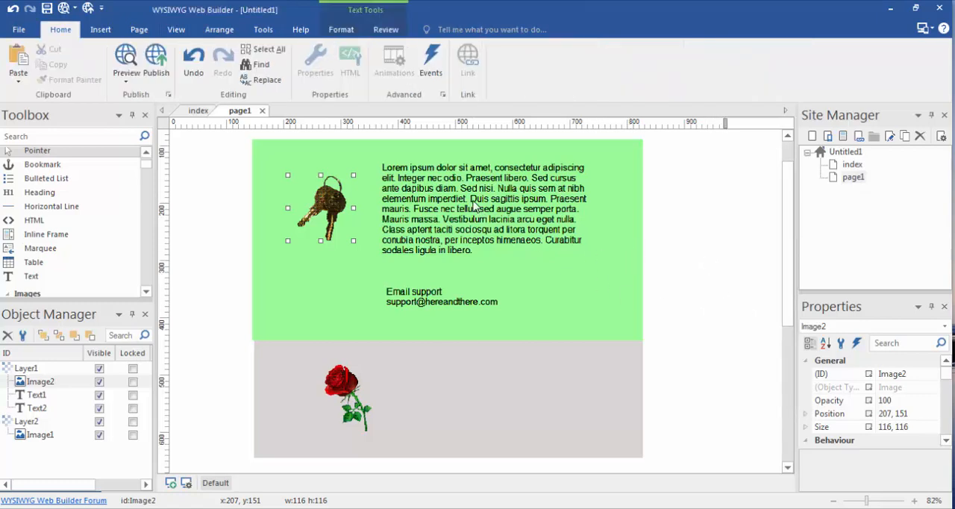
{"action": "left_click", "coordinate": [485, 198]}
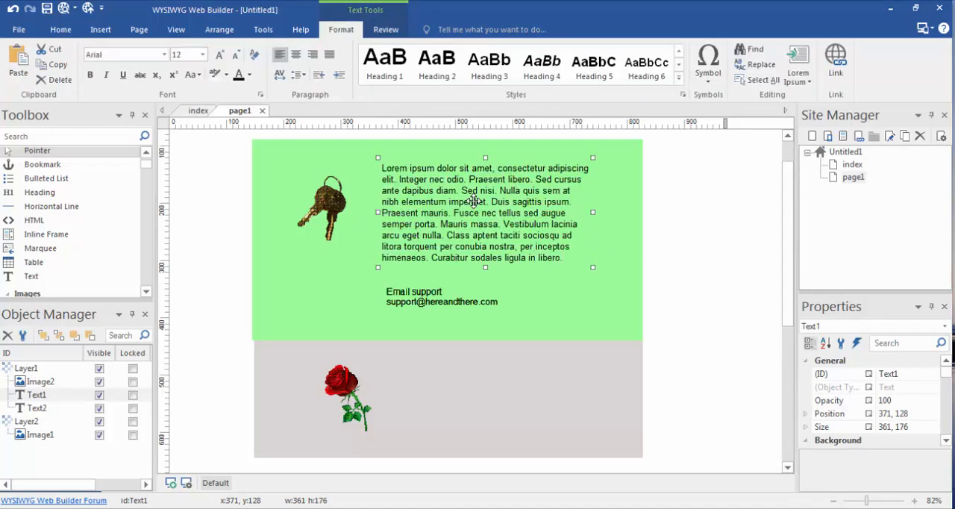
{"action": "mouse_move", "coordinate": [589, 230]}
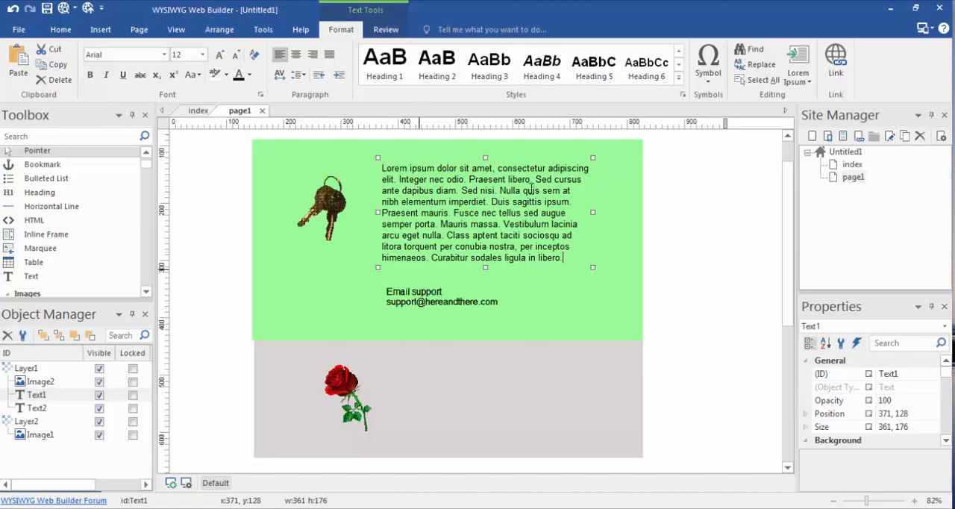
{"action": "mouse_move", "coordinate": [671, 243]}
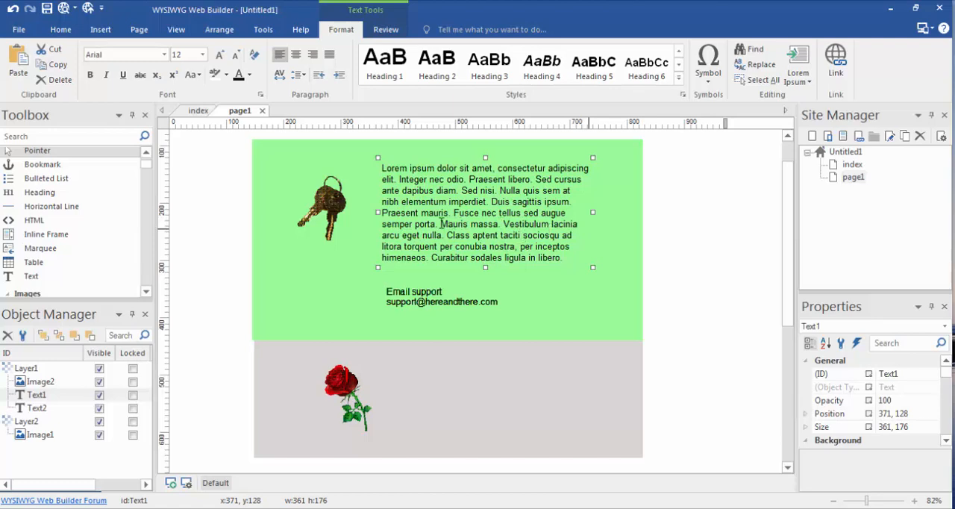
{"action": "double_click", "coordinate": [455, 224]}
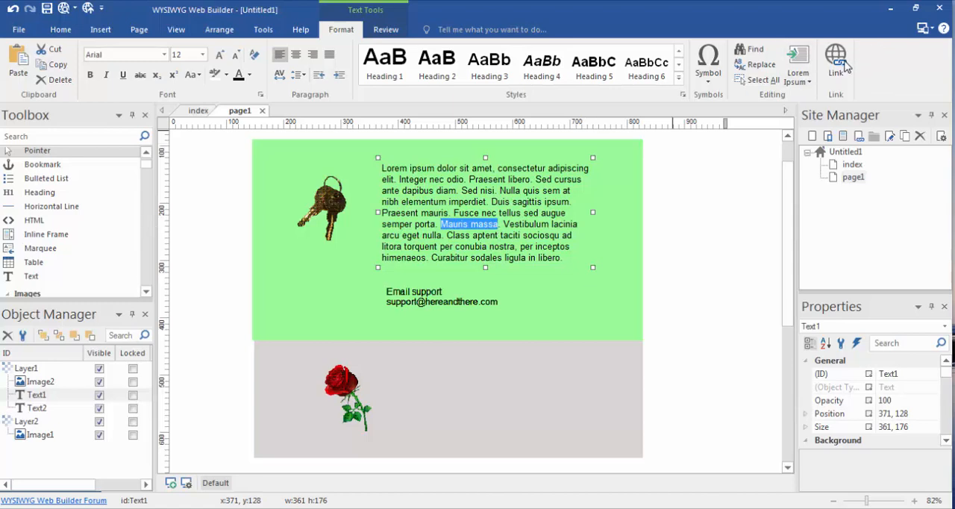
{"action": "left_click", "coordinate": [836, 59]}
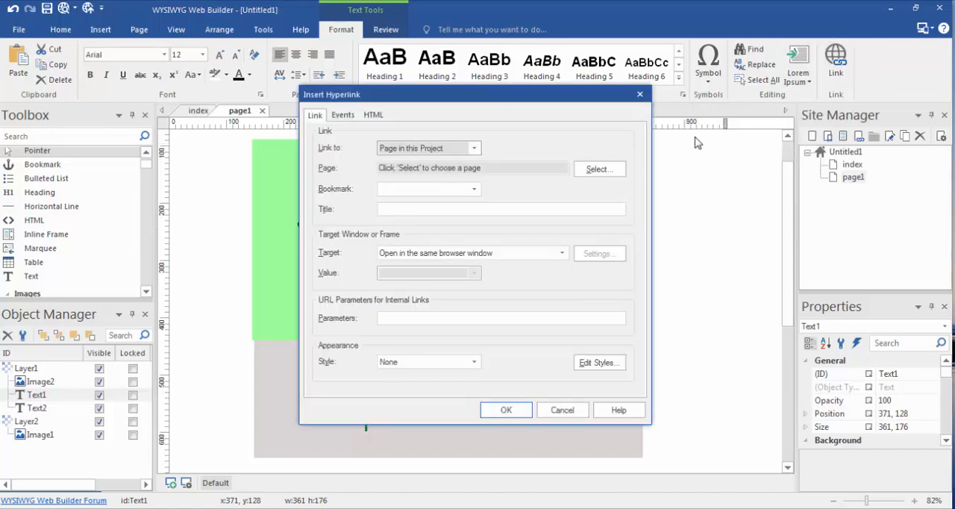
{"action": "mouse_move", "coordinate": [521, 167]}
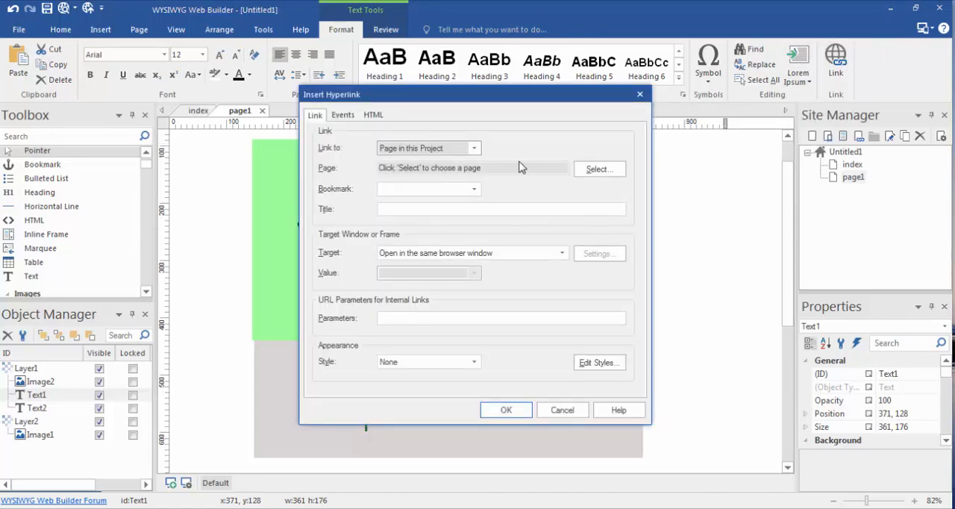
{"action": "left_click", "coordinate": [474, 148]}
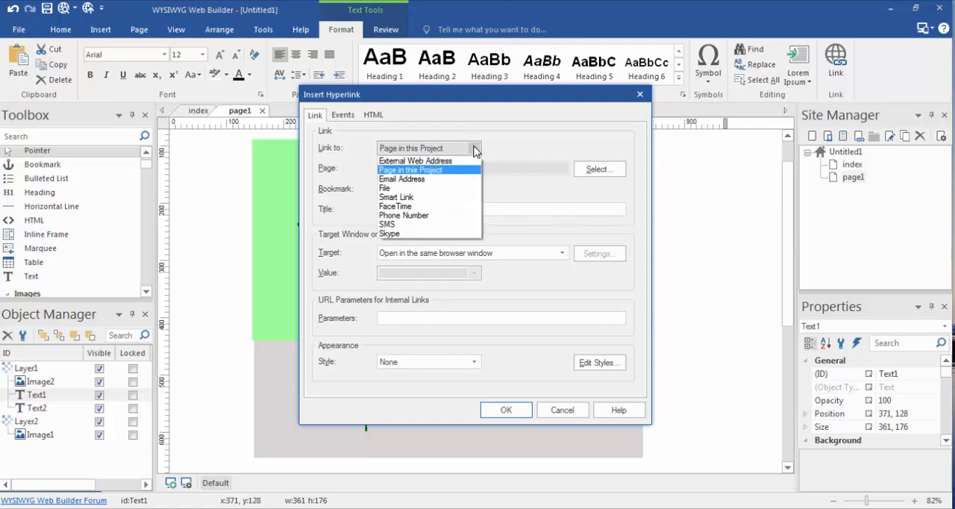
{"action": "mouse_move", "coordinate": [388, 234]}
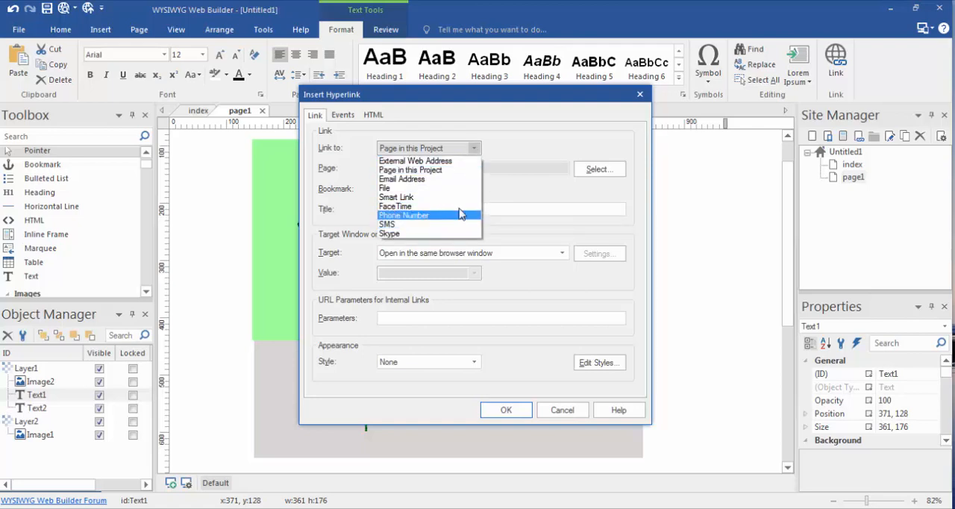
{"action": "mouse_move", "coordinate": [460, 162]}
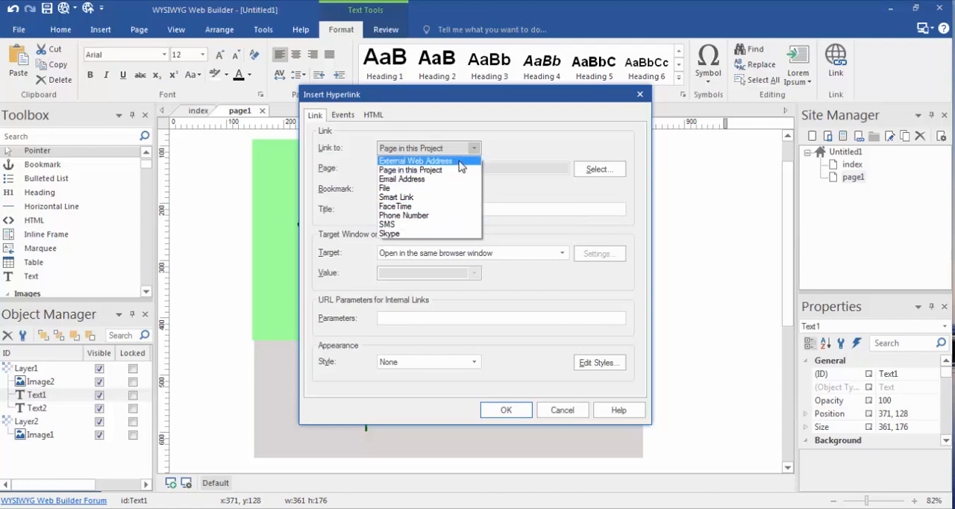
{"action": "mouse_move", "coordinate": [453, 179]}
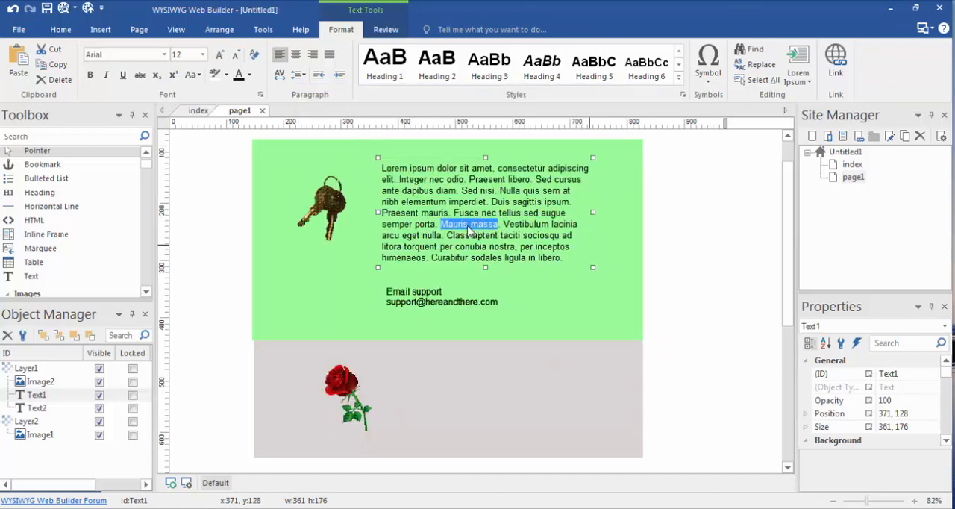
{"action": "mouse_move", "coordinate": [477, 229]}
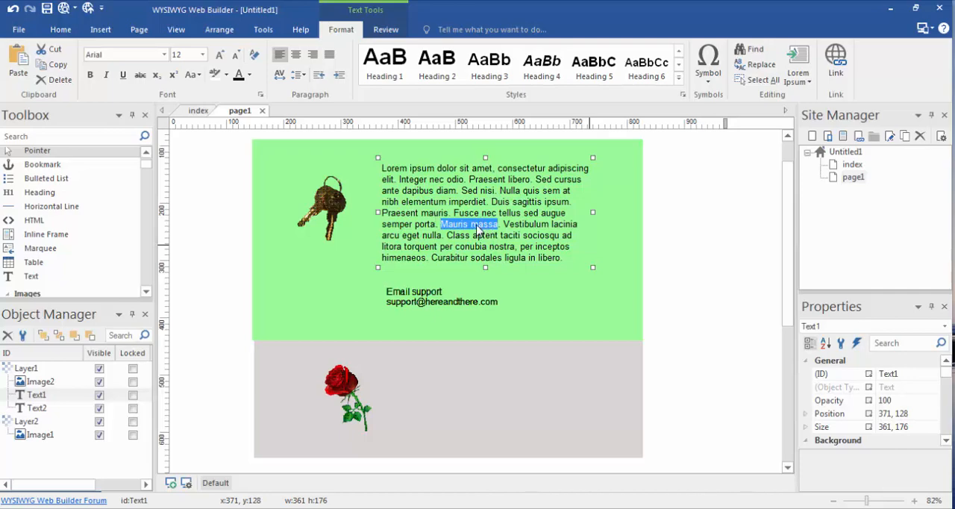
{"action": "mouse_move", "coordinate": [341, 165]}
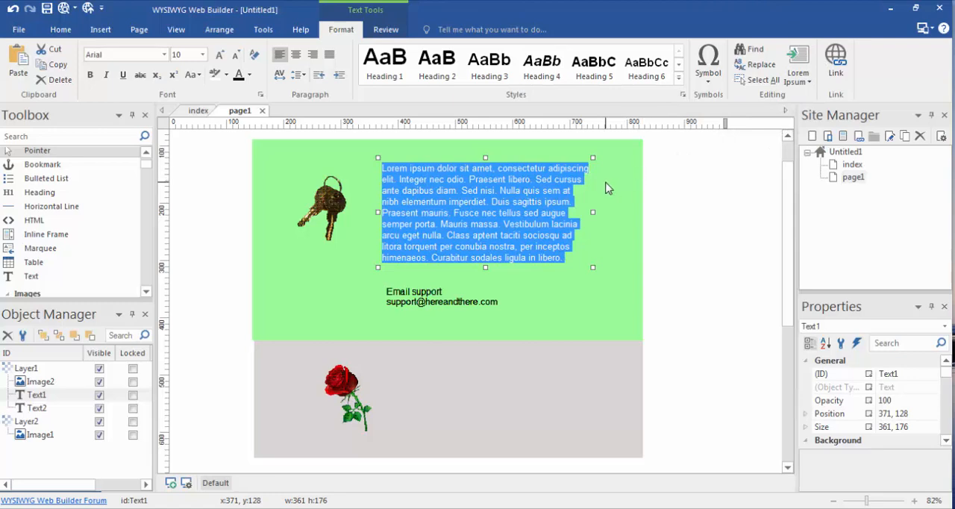
{"action": "mouse_move", "coordinate": [500, 207]}
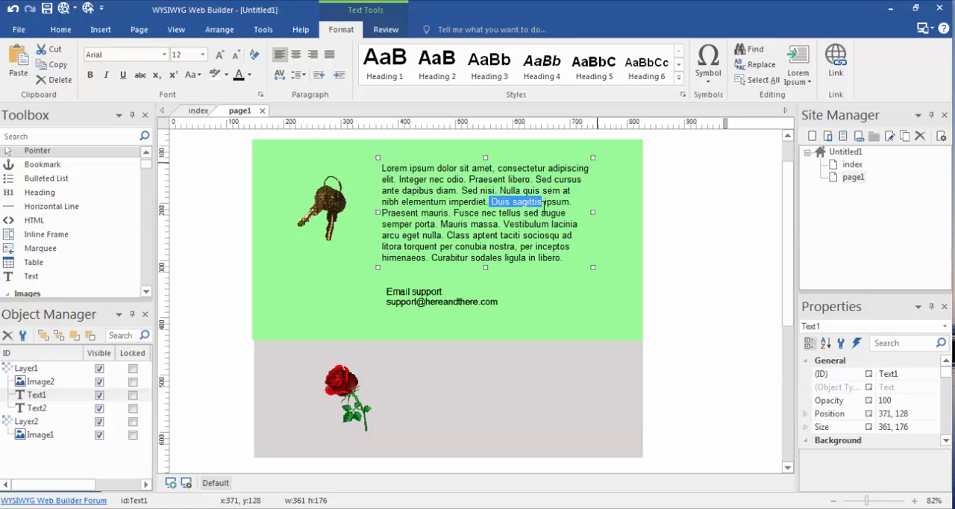
{"action": "mouse_move", "coordinate": [836, 60]}
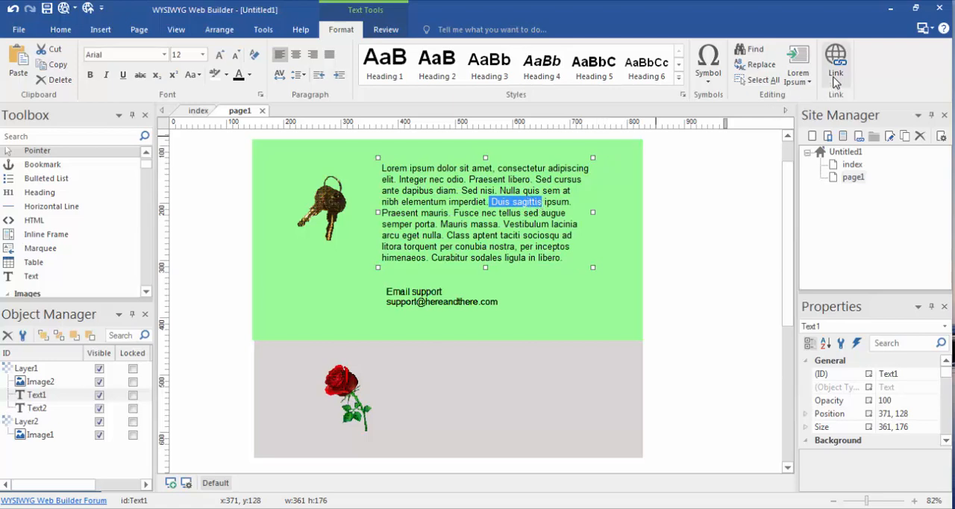
Give the phrase 'Duis sagittis' a hyperlink to the project's index page.
{"action": "left_click", "coordinate": [835, 63]}
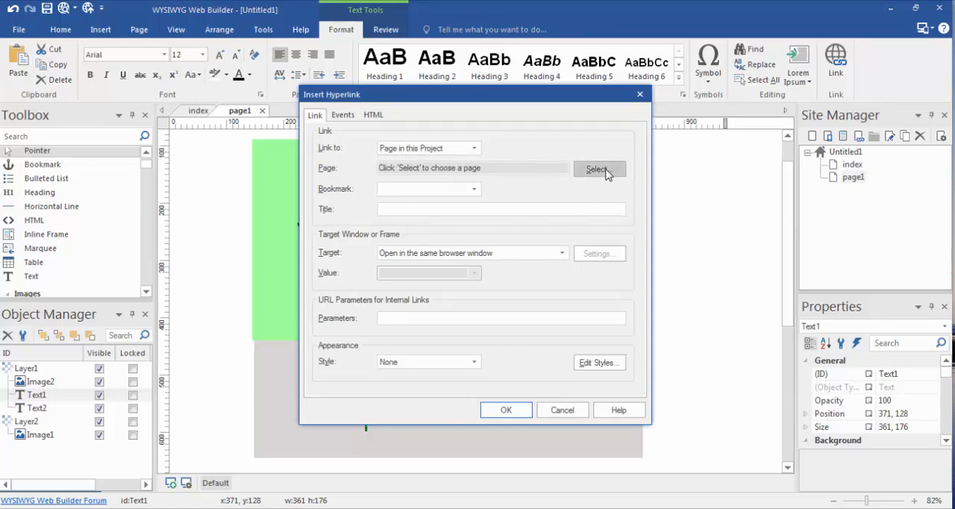
{"action": "left_click", "coordinate": [596, 169]}
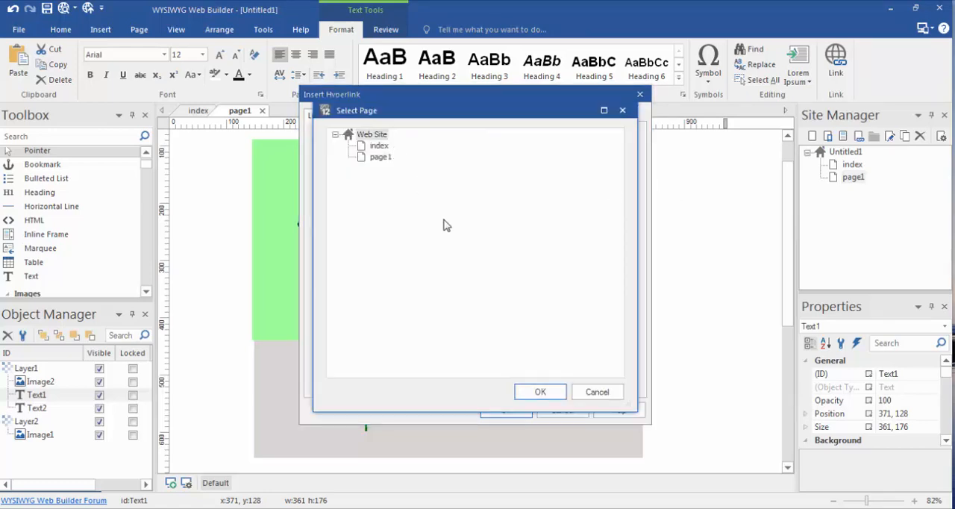
{"action": "left_click", "coordinate": [379, 145]}
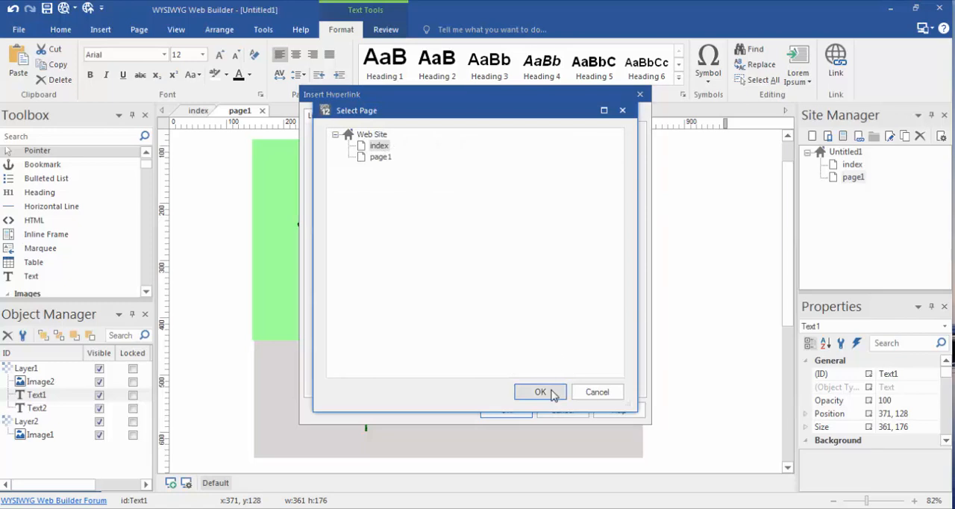
{"action": "left_click", "coordinate": [540, 392]}
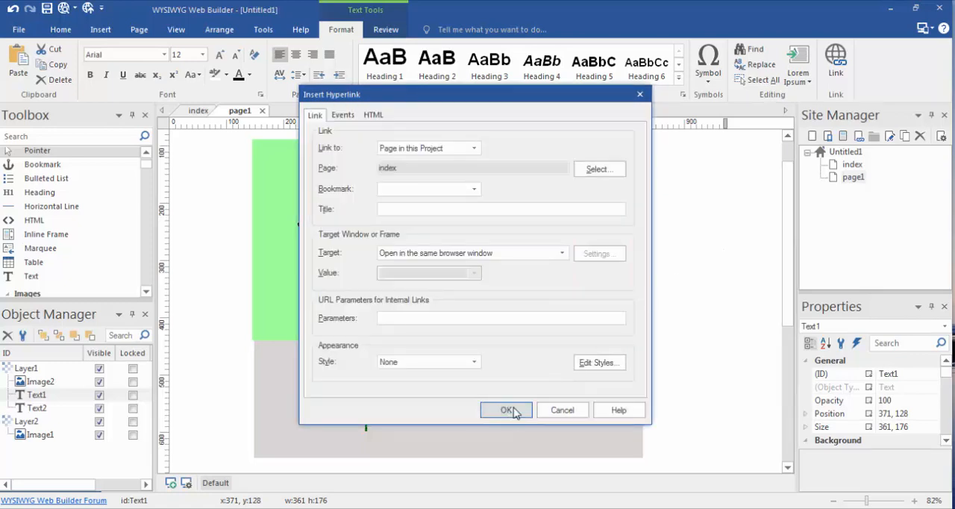
{"action": "left_click", "coordinate": [506, 410]}
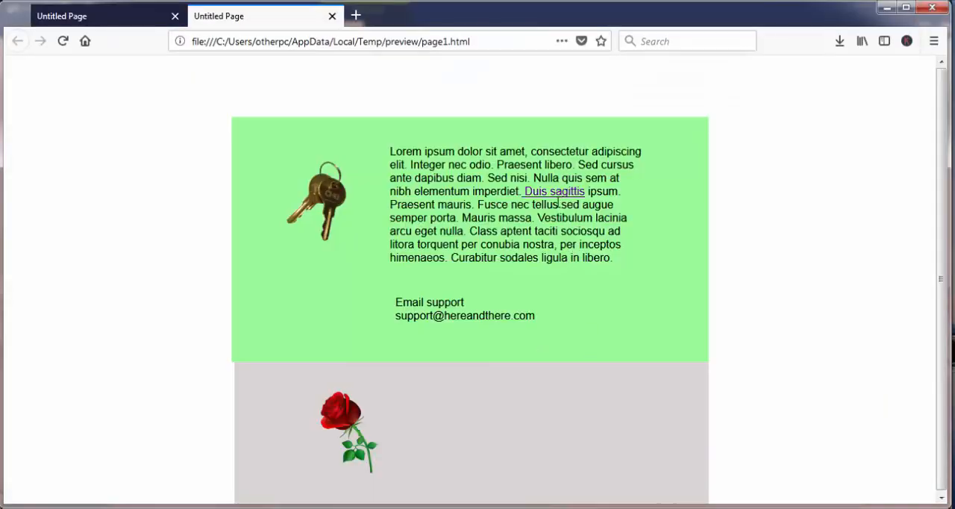
{"action": "mouse_move", "coordinate": [554, 191]}
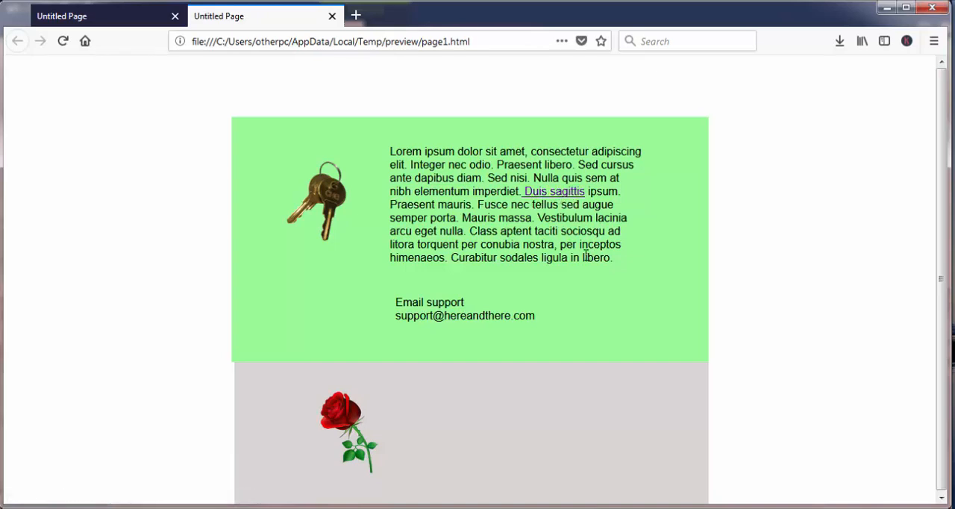
{"action": "mouse_move", "coordinate": [560, 230]}
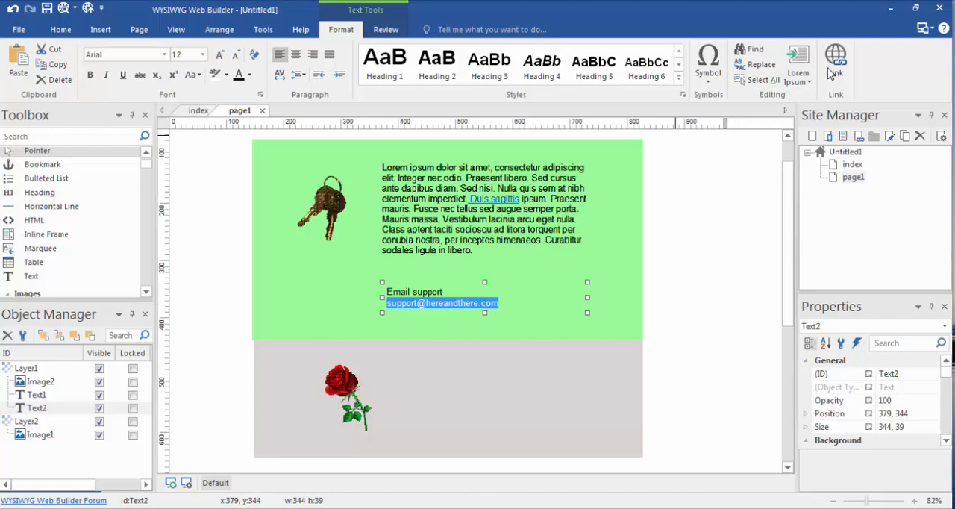
Edit the support email's Email Address link target in the To field and apply it.
{"action": "left_click", "coordinate": [835, 60]}
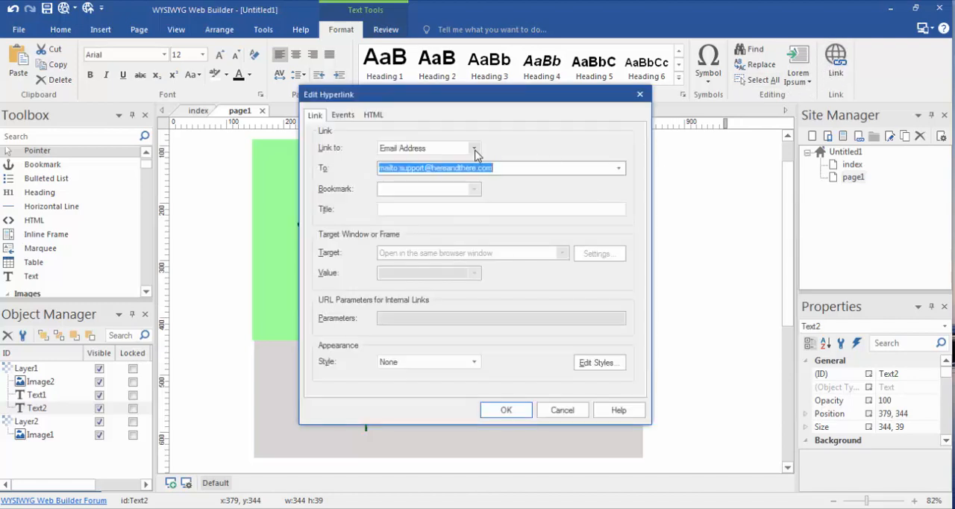
{"action": "left_click", "coordinate": [474, 148]}
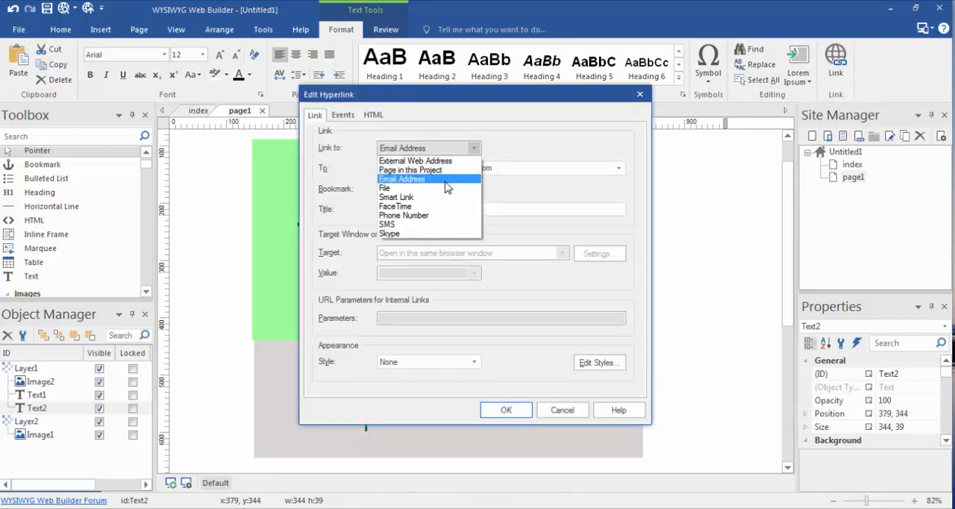
{"action": "left_click", "coordinate": [403, 178]}
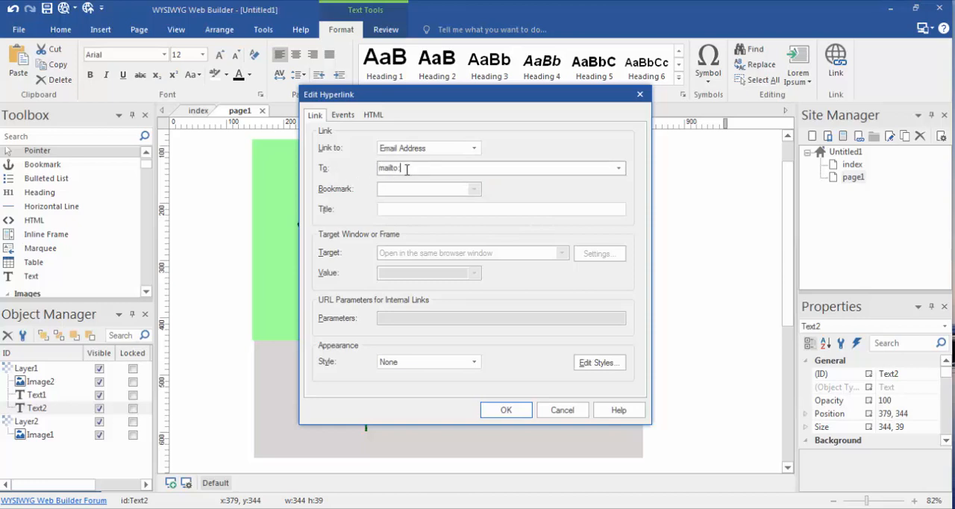
{"action": "type", "text": "hfhfhfhfhfhfhfhfhfhf"}
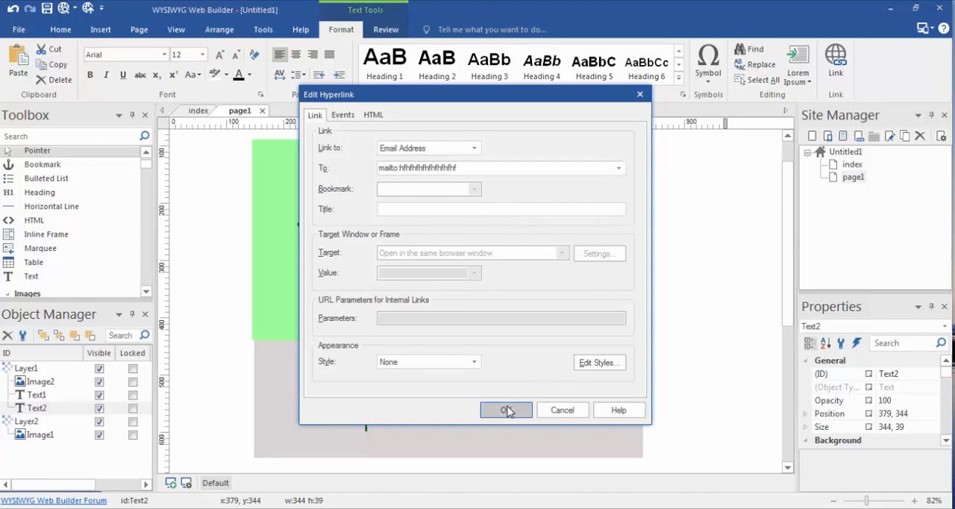
{"action": "left_click", "coordinate": [506, 410]}
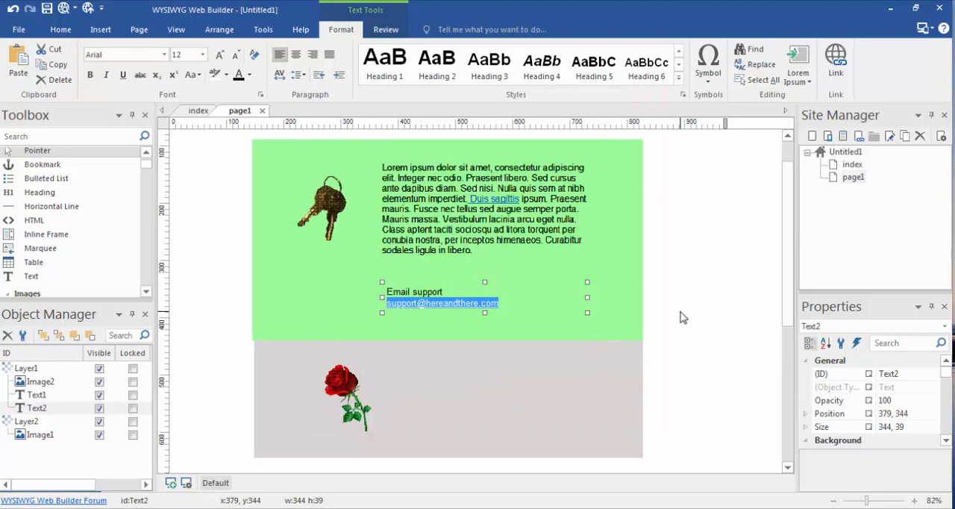
{"action": "mouse_move", "coordinate": [542, 63]}
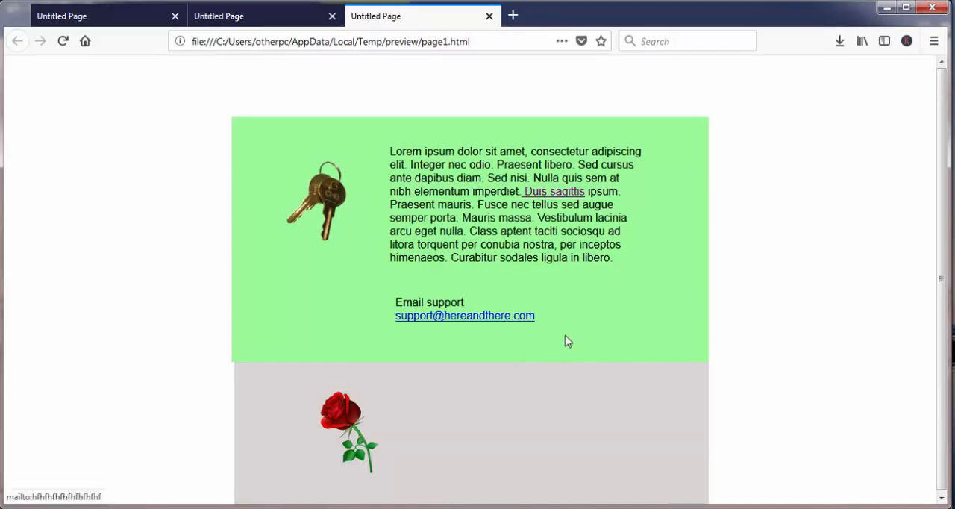
{"action": "mouse_move", "coordinate": [521, 325]}
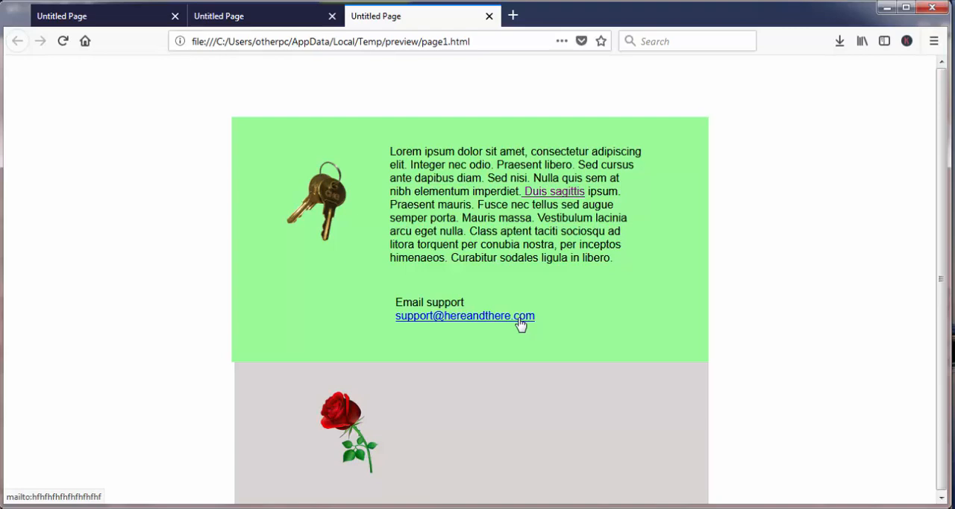
{"action": "mouse_move", "coordinate": [549, 10]}
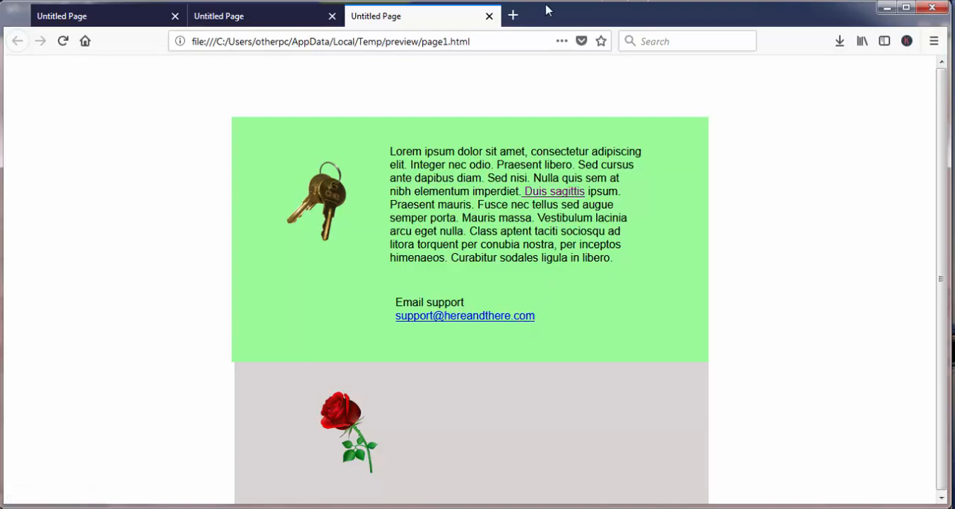
Return from the Firefox preview to WYSIWYG Web Builder's page1.
{"action": "left_click", "coordinate": [489, 16]}
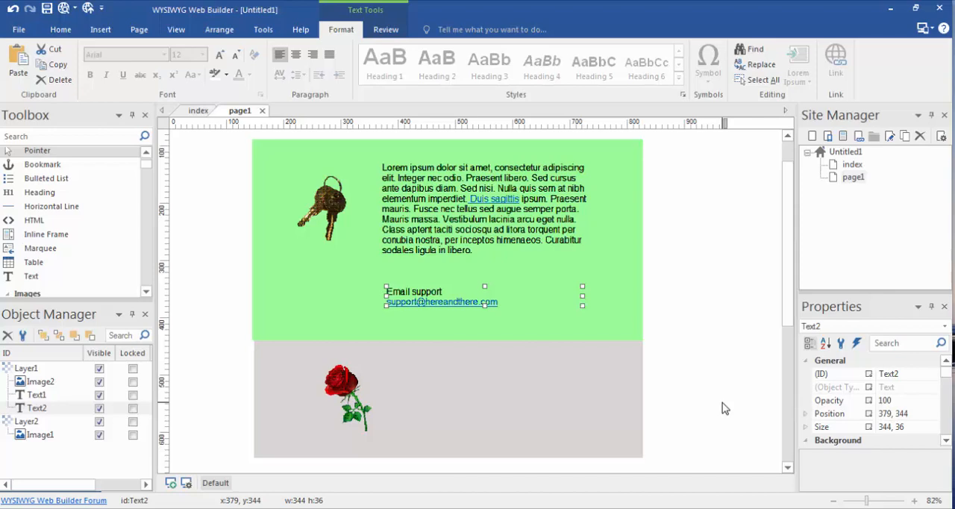
{"action": "mouse_move", "coordinate": [756, 399]}
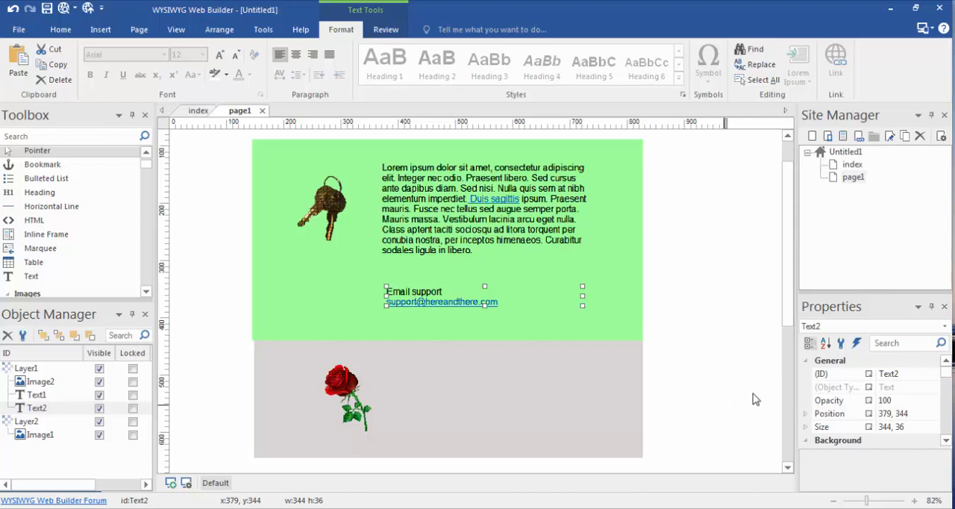